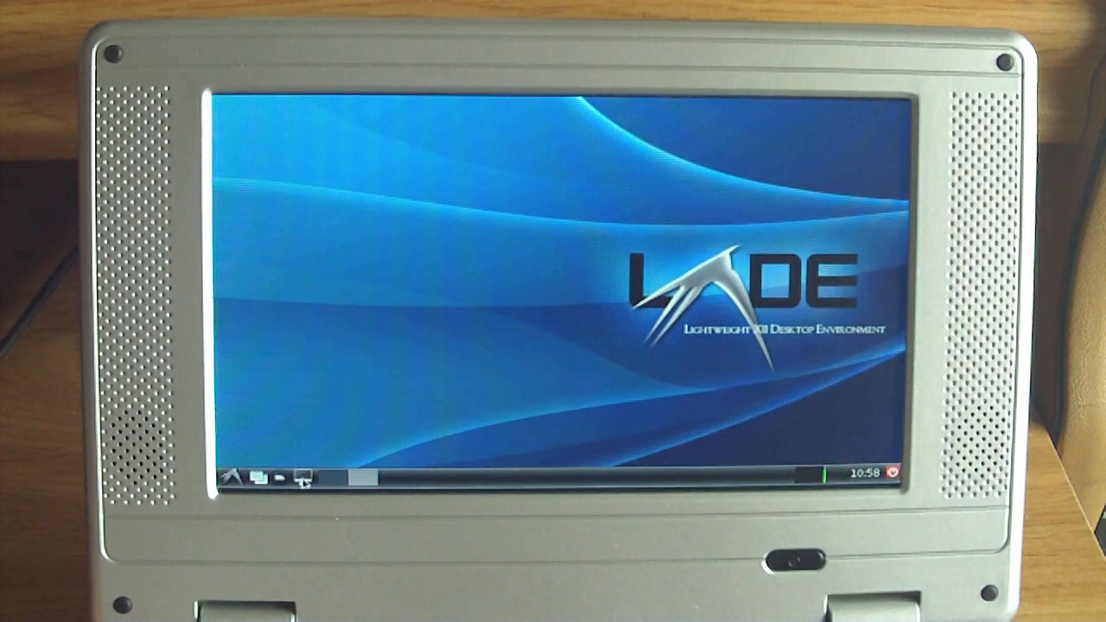
mouse_move(332, 303)
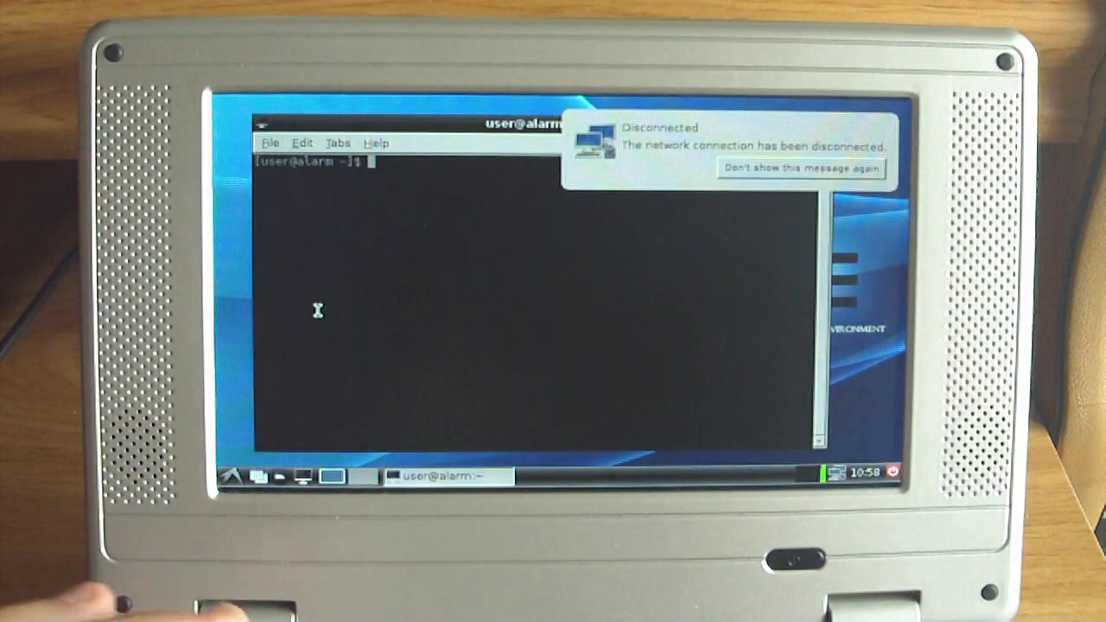
Run 'sudo ./wifi_on', answer the password prompt, then end the terminal session
text(sudo)
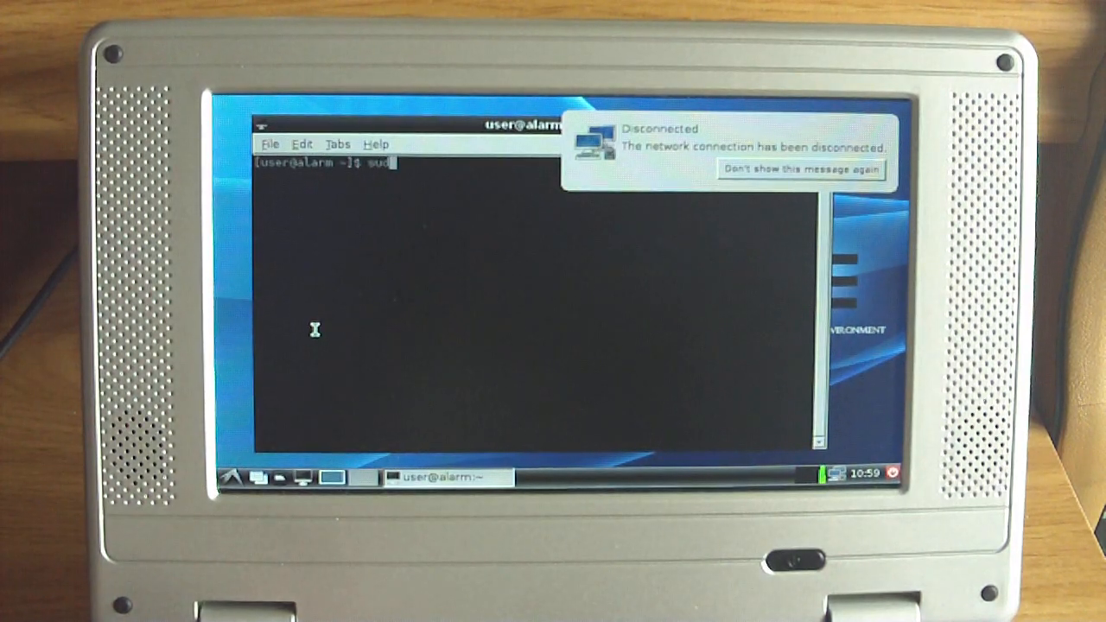
text(o)
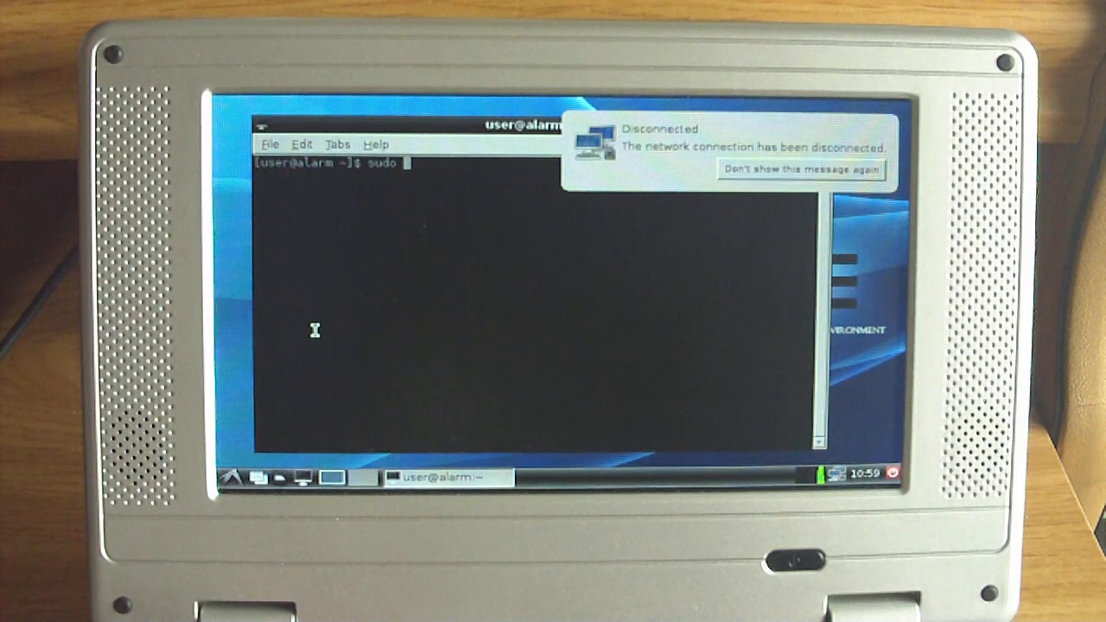
text(./w)
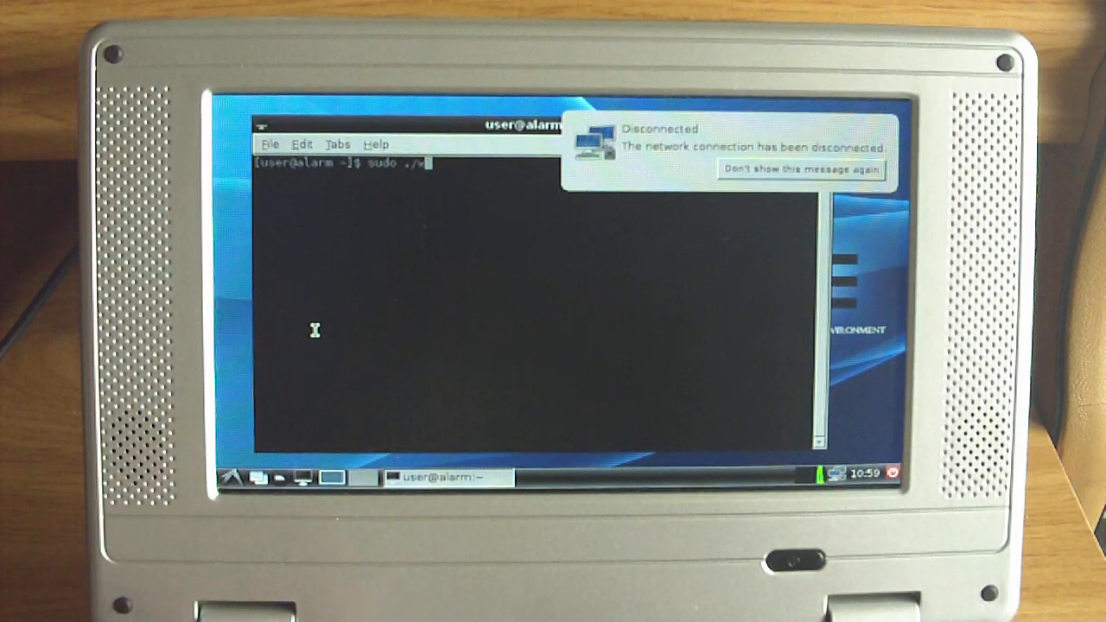
text(ifi_on)
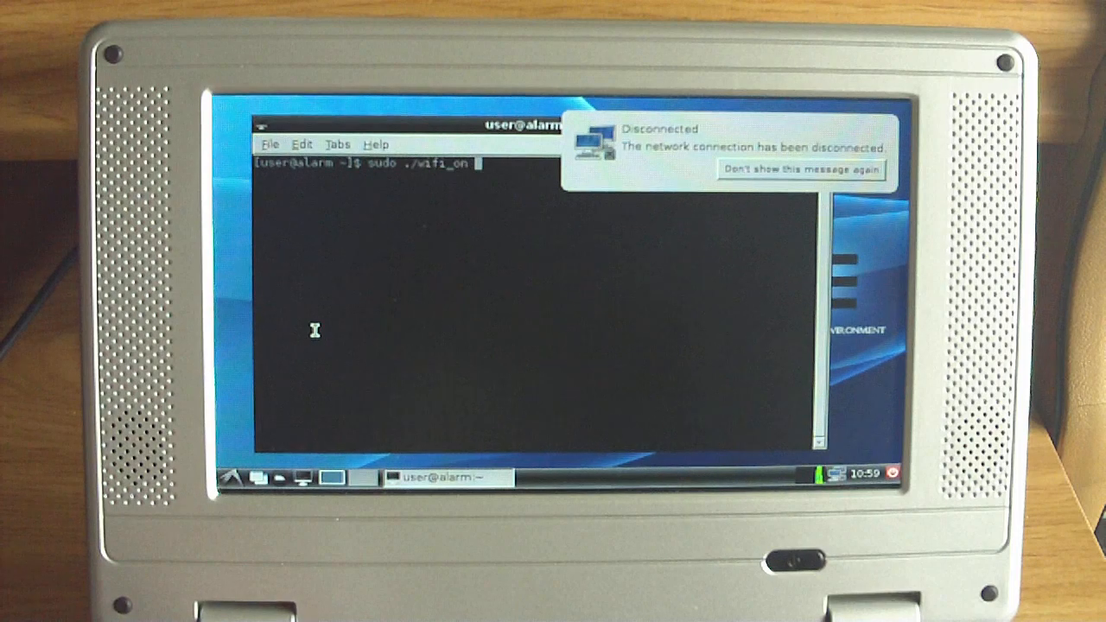
key(Return)
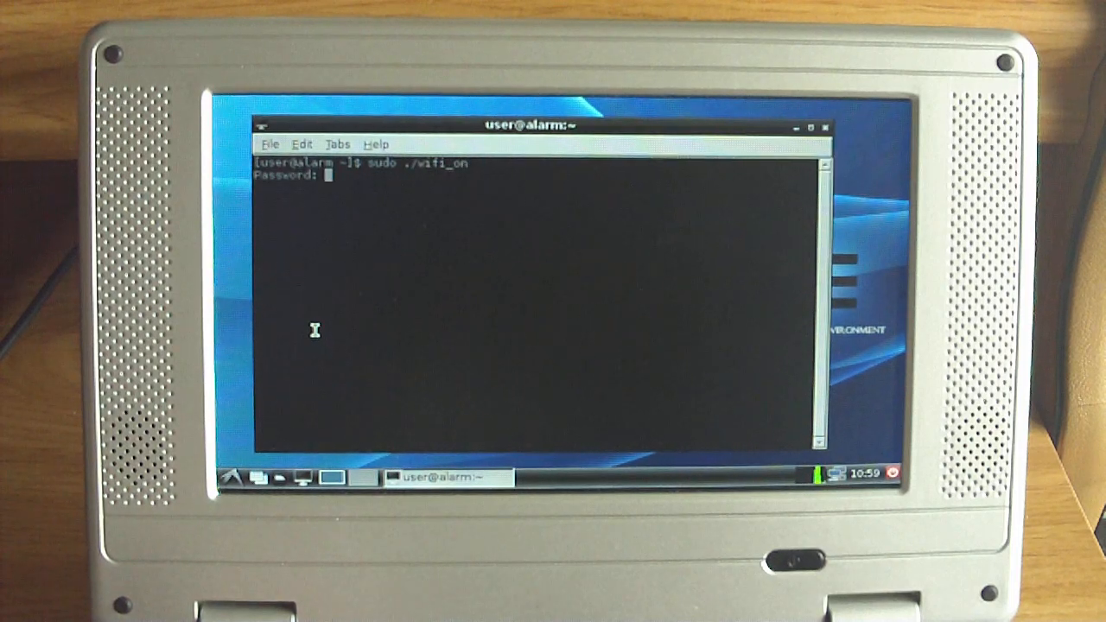
key(Return)
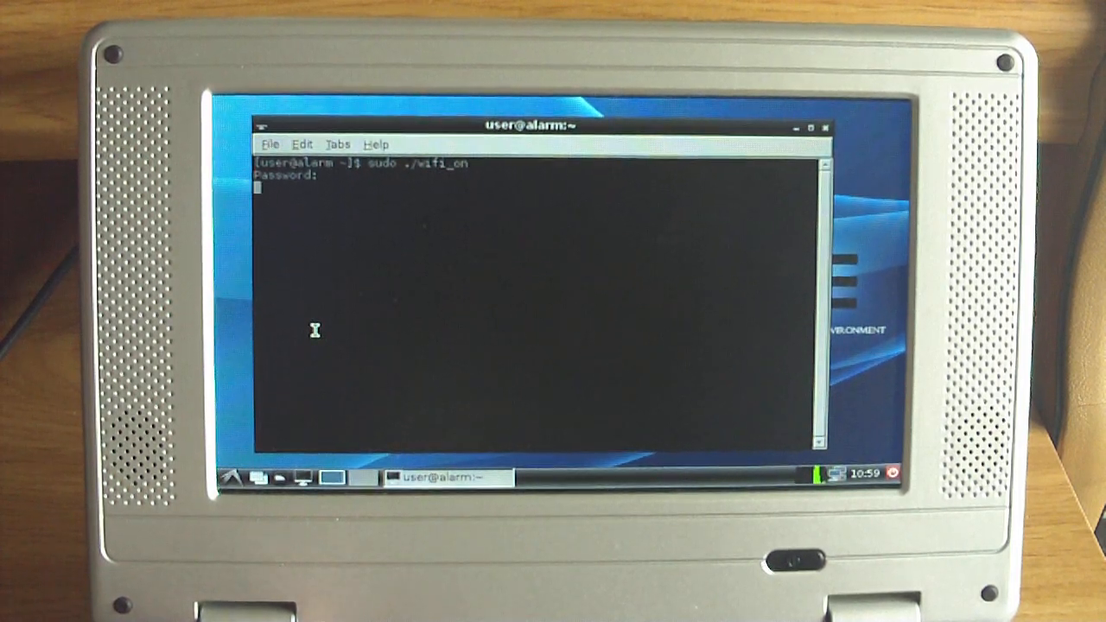
key(Return)
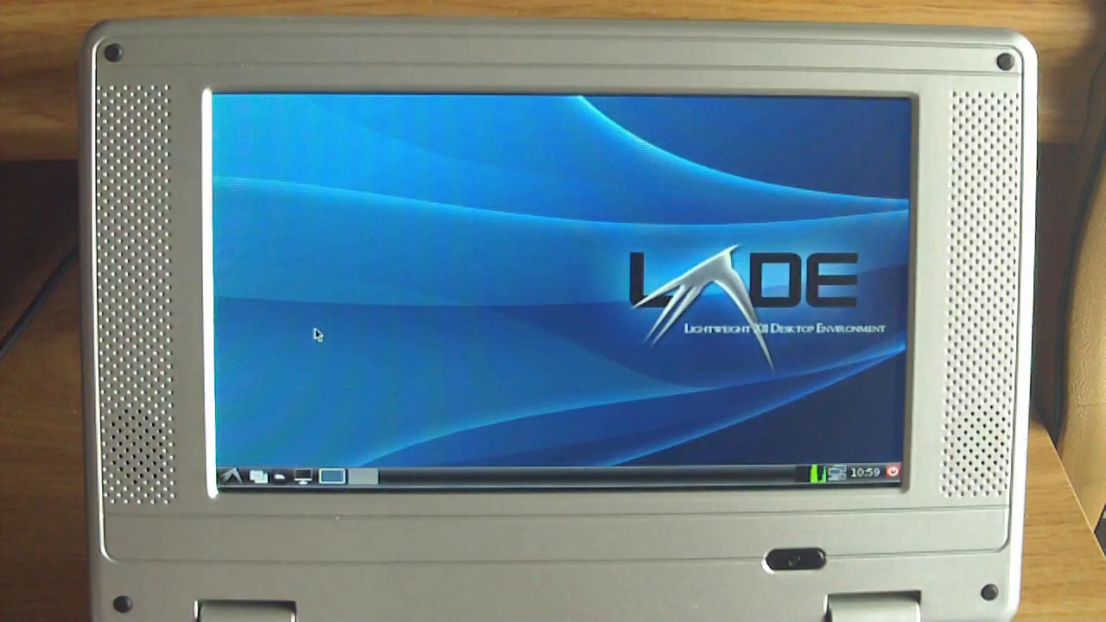
mouse_move(637, 346)
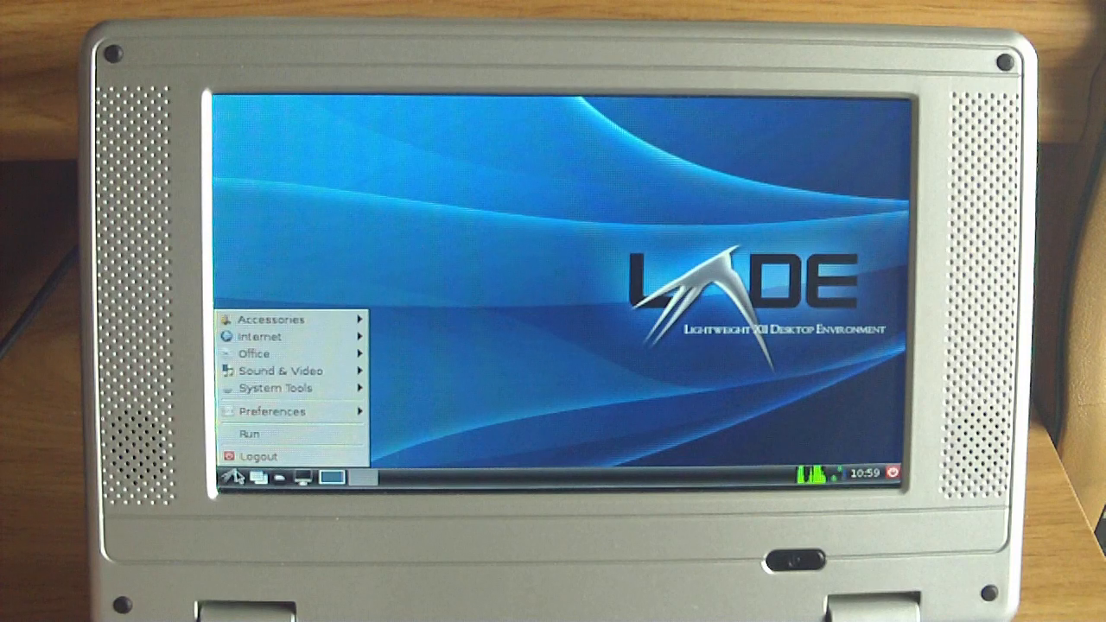
mouse_move(256, 352)
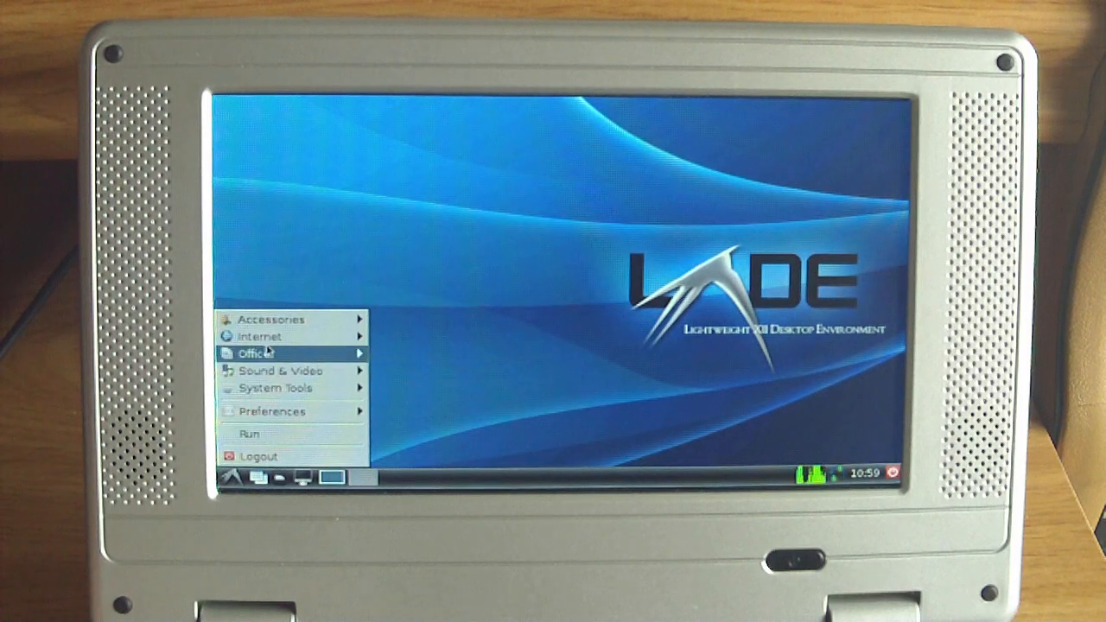
mouse_move(257, 335)
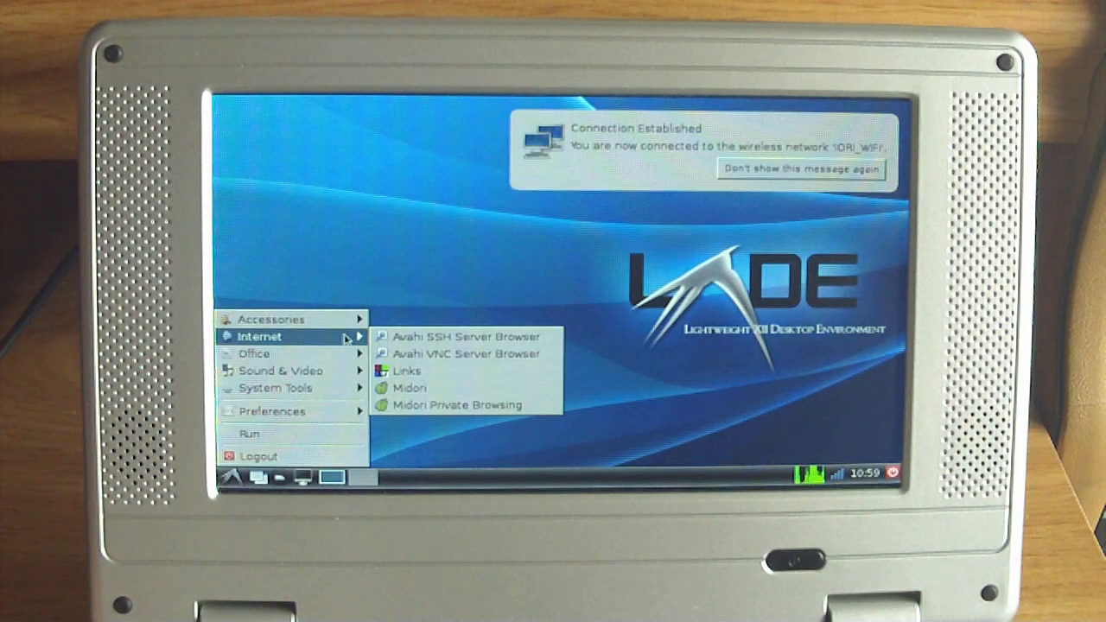
mouse_move(459, 405)
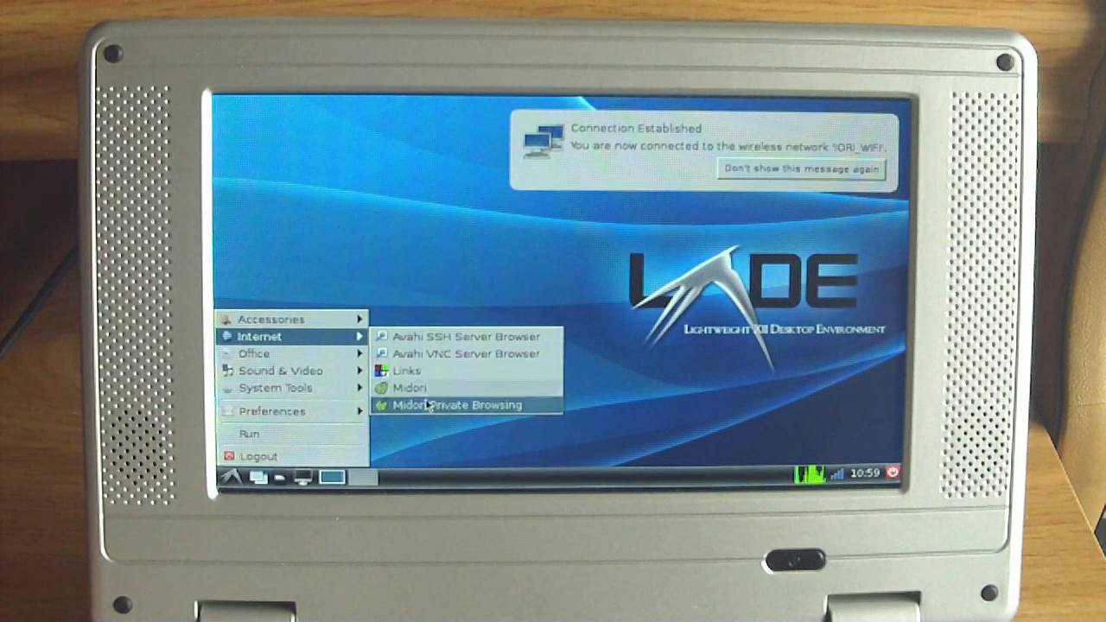
mouse_move(410, 387)
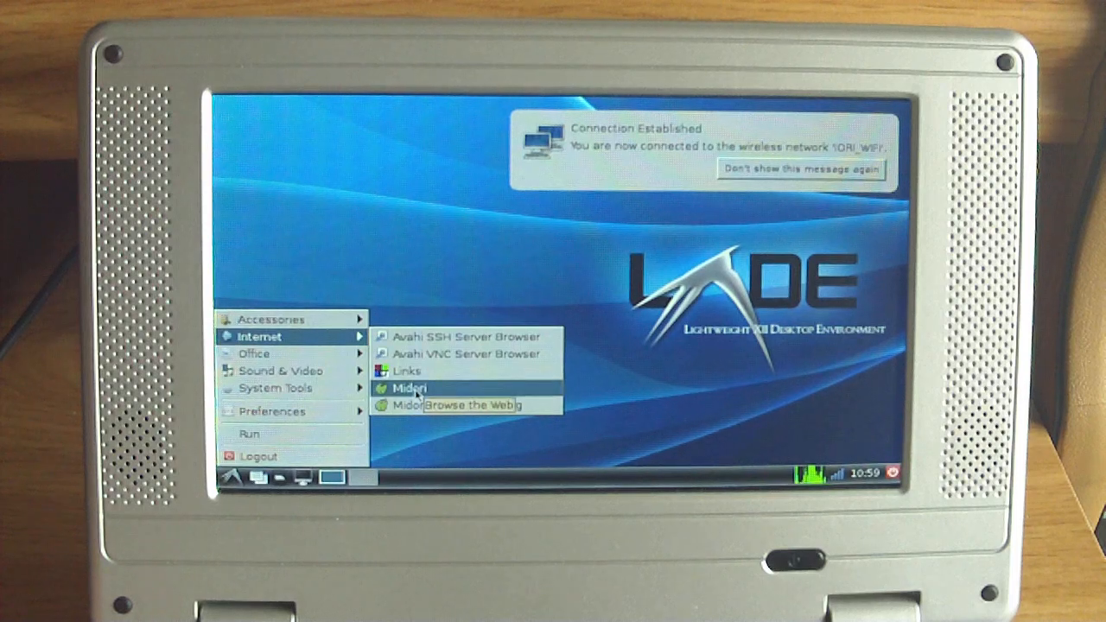
mouse_move(408, 370)
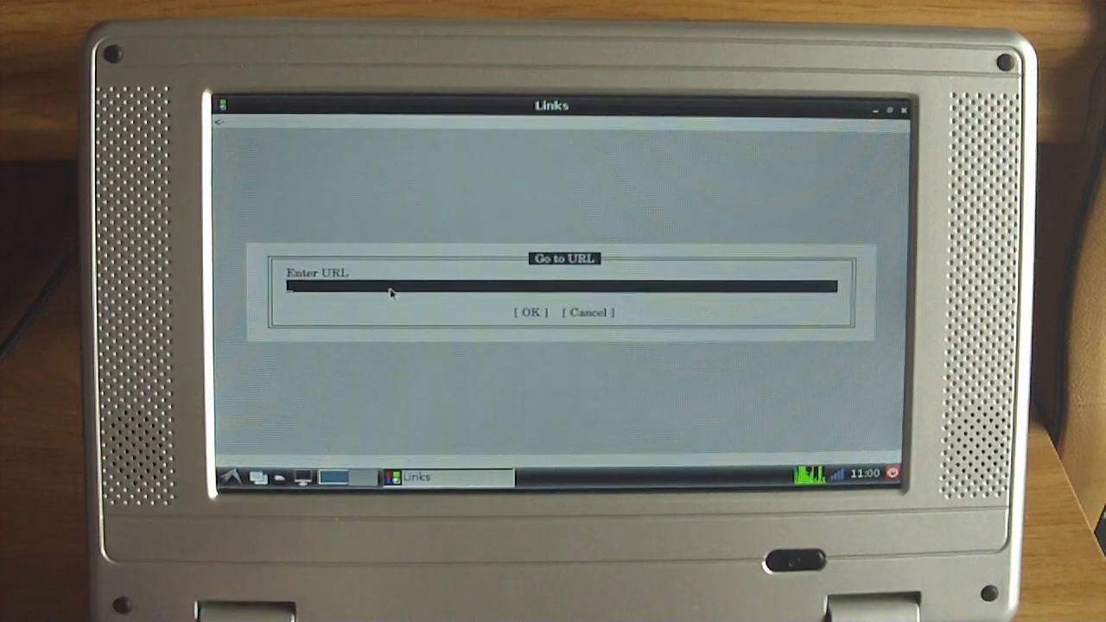
text(www.)
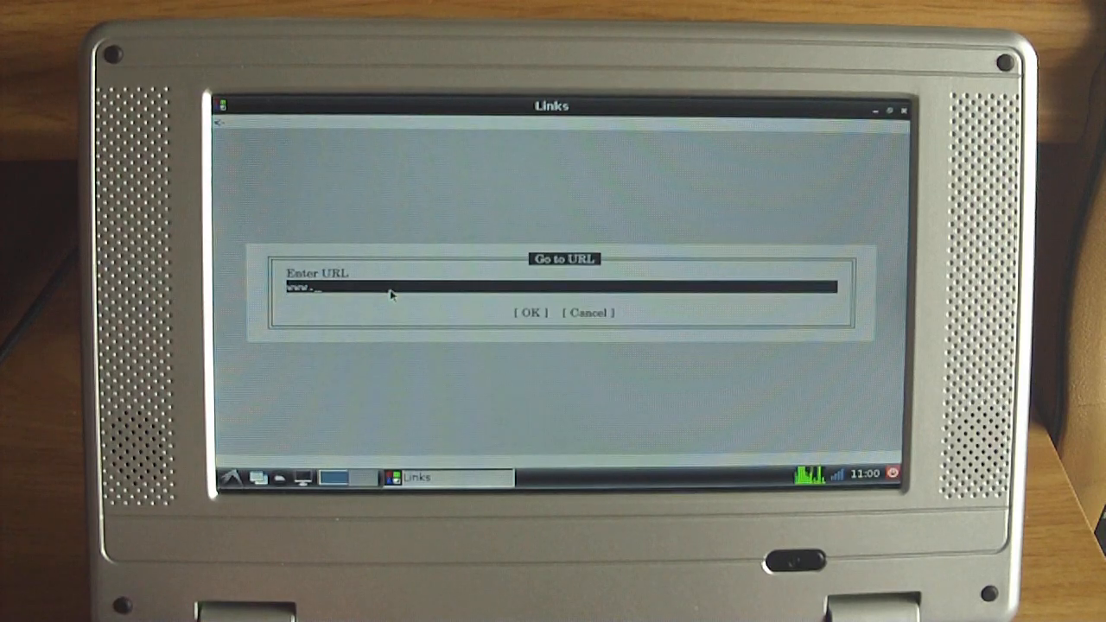
text(arc)
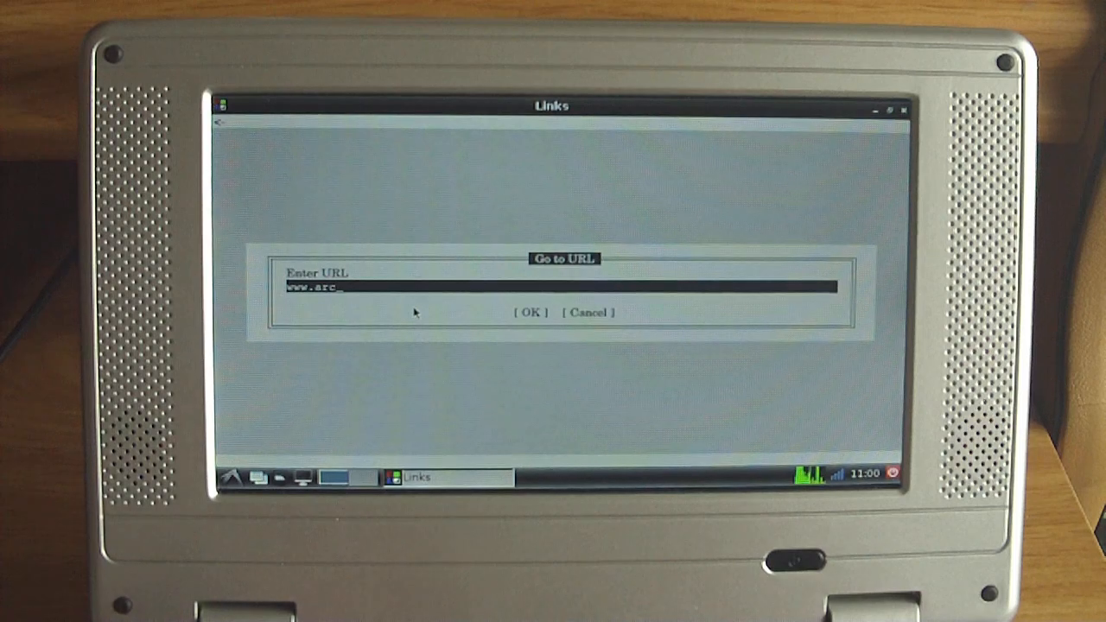
text(hlinux)
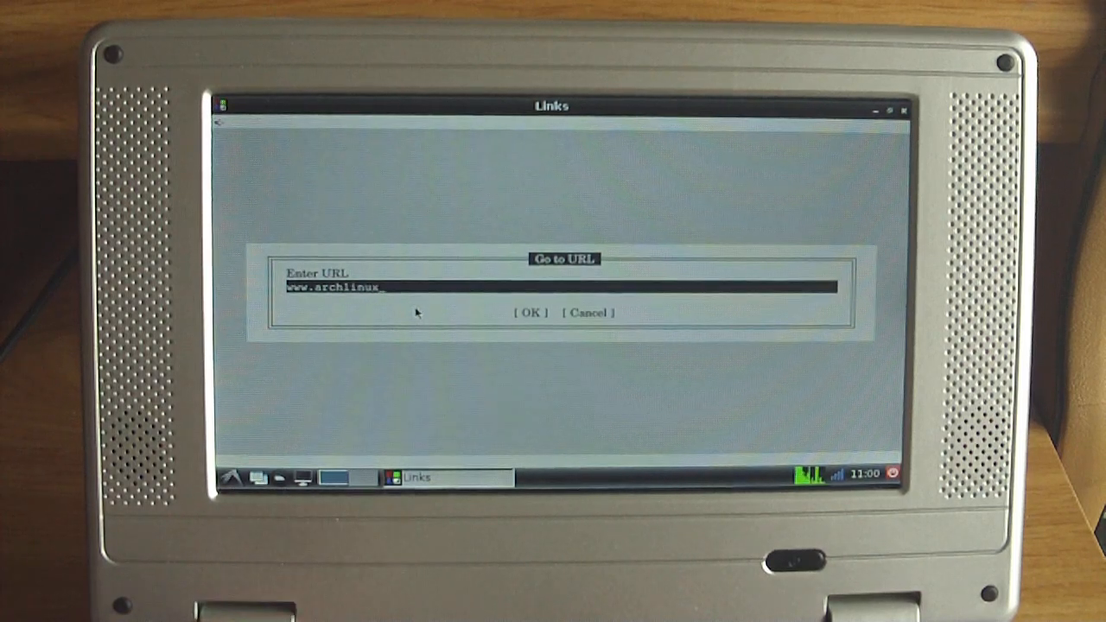
text(arm)
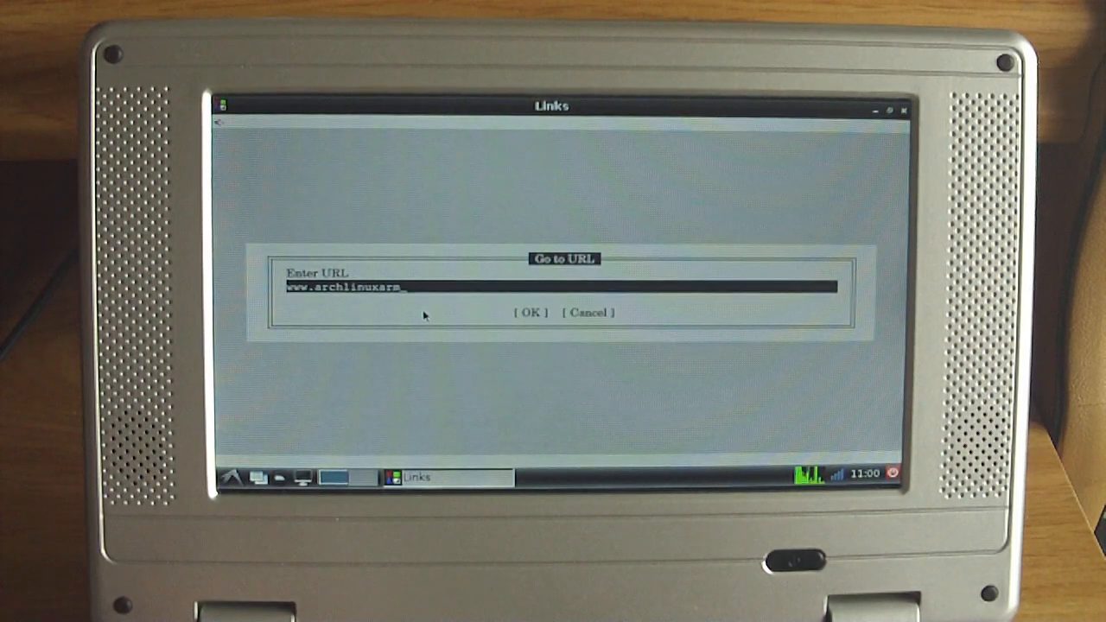
text(.org)
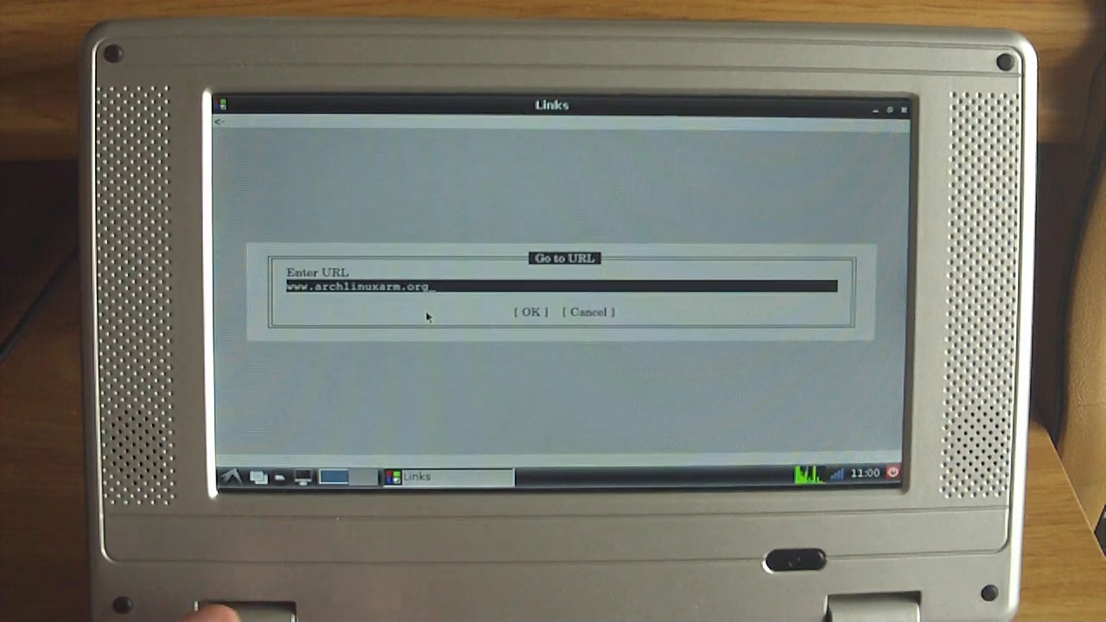
click(529, 312)
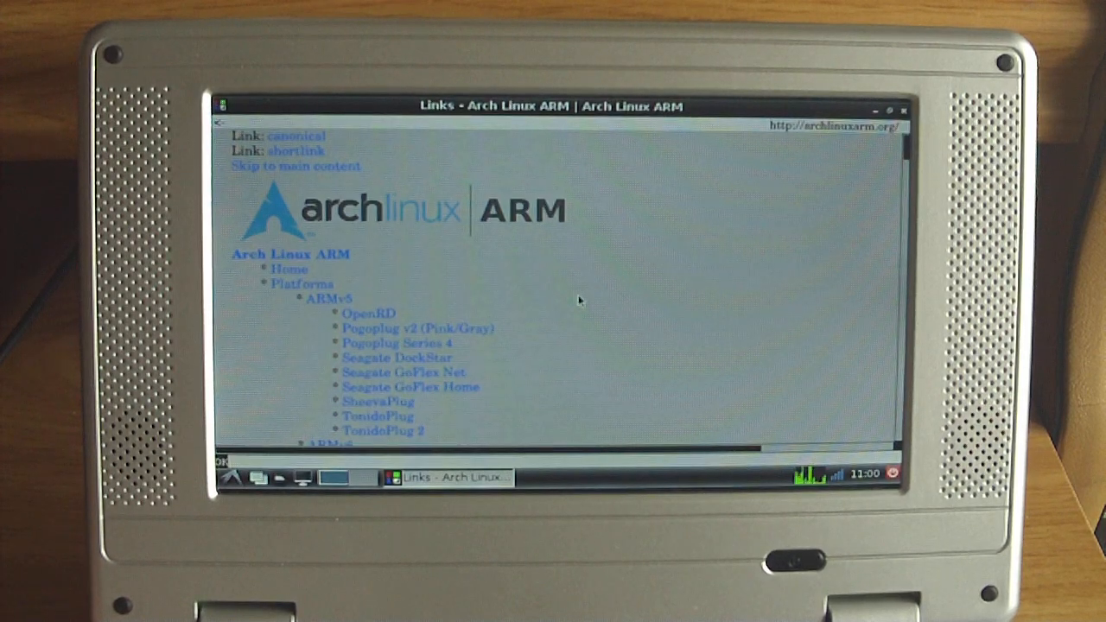
mouse_move(673, 270)
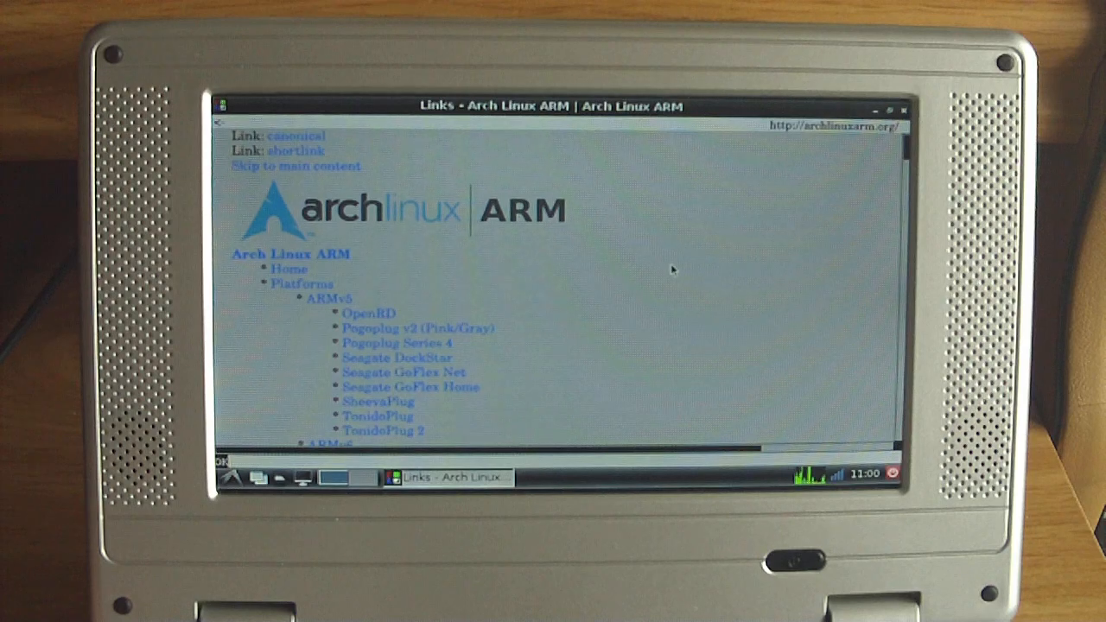
scroll(down, 3)
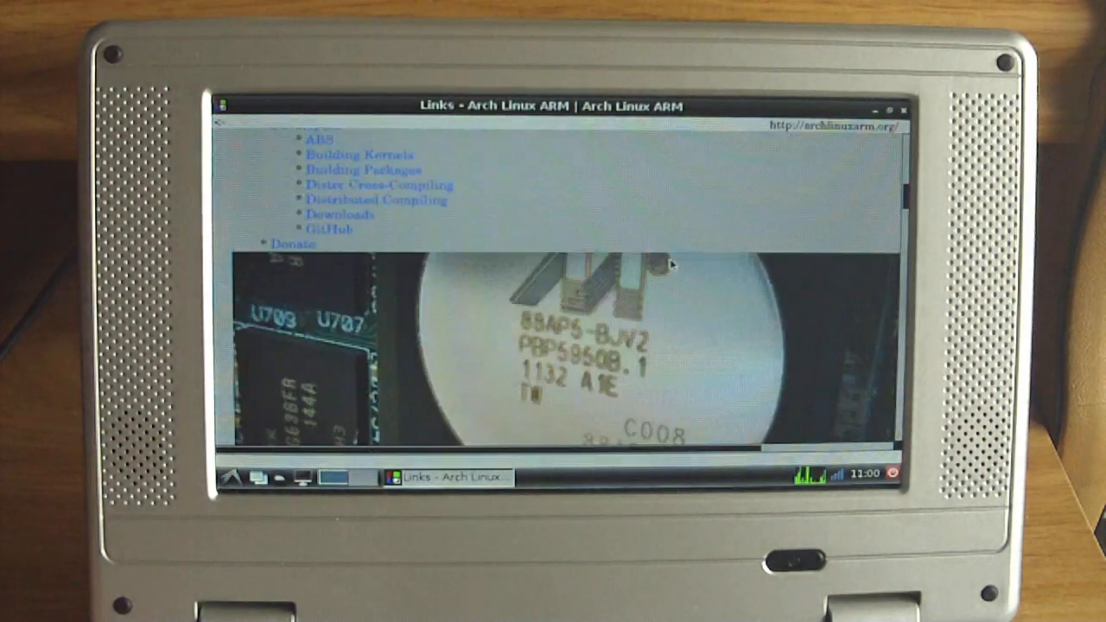
scroll(down, 3)
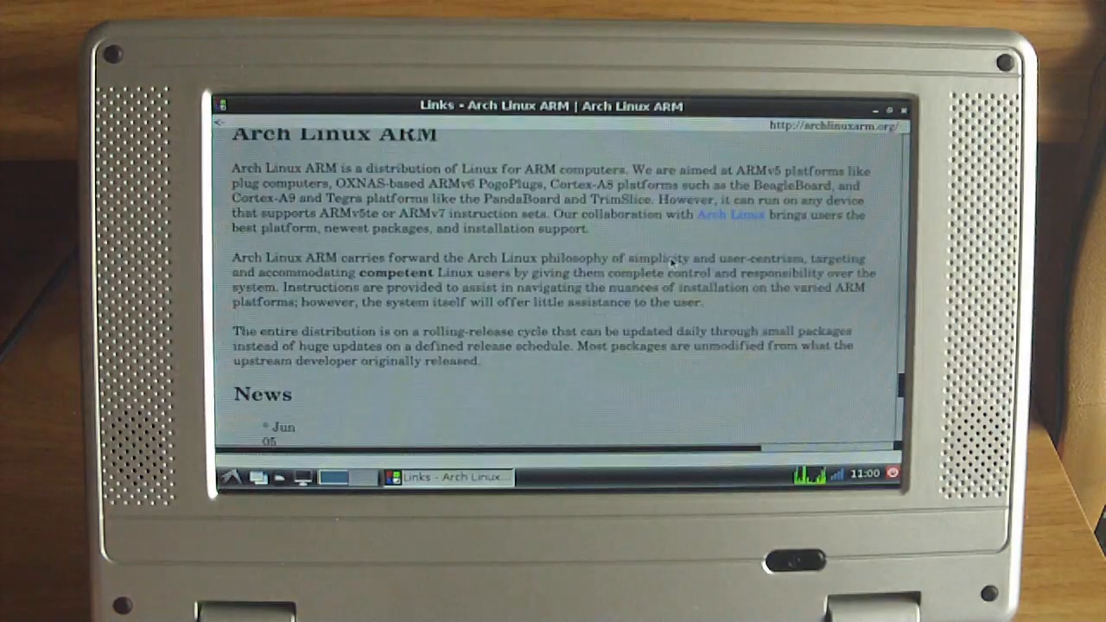
scroll(down, 3)
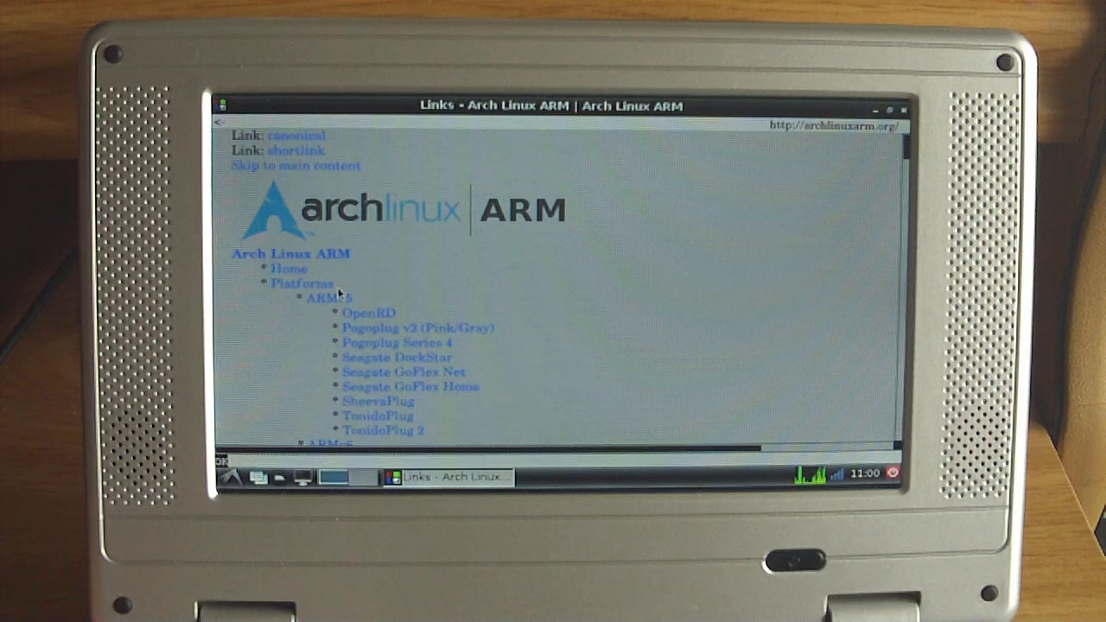
mouse_move(325, 297)
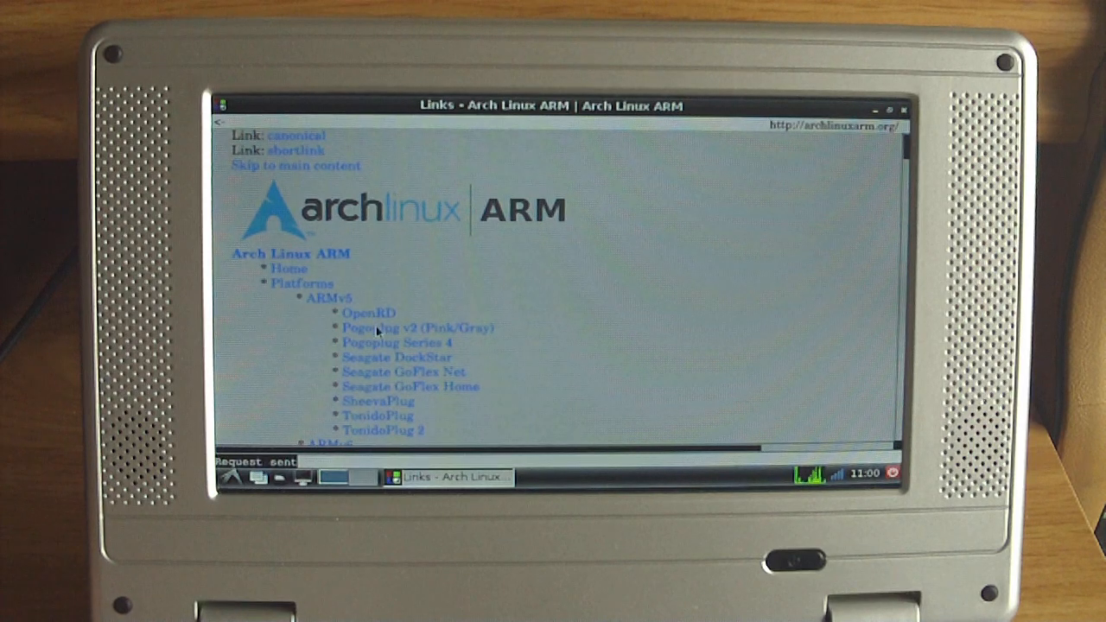
View the Pogoplug v2 (Pink/Gray) platform page and look through it
click(419, 326)
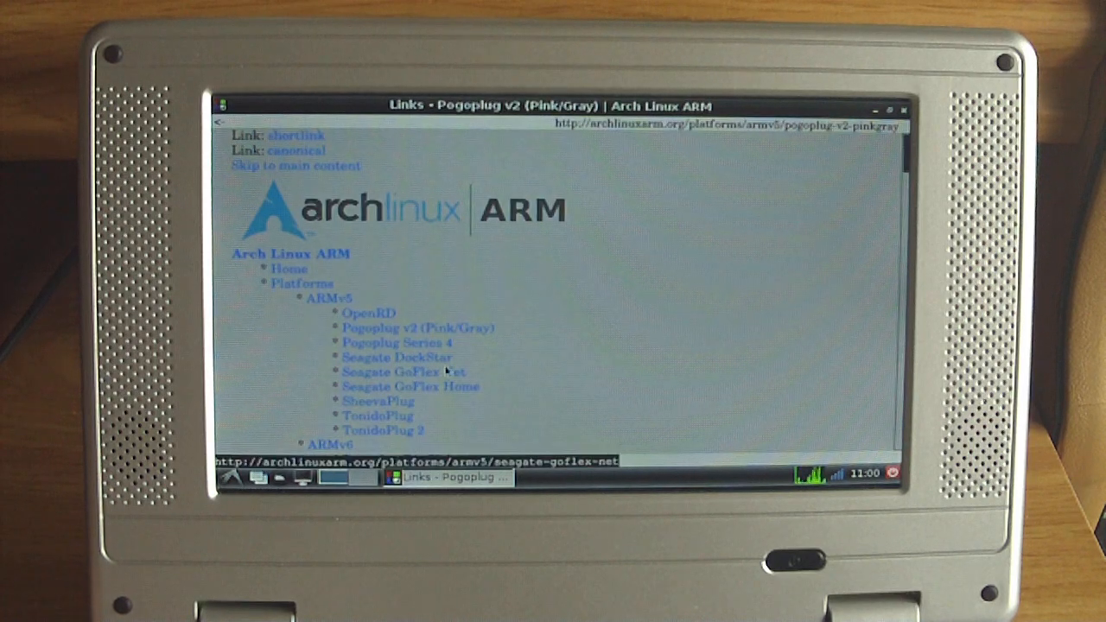
scroll(down, 3)
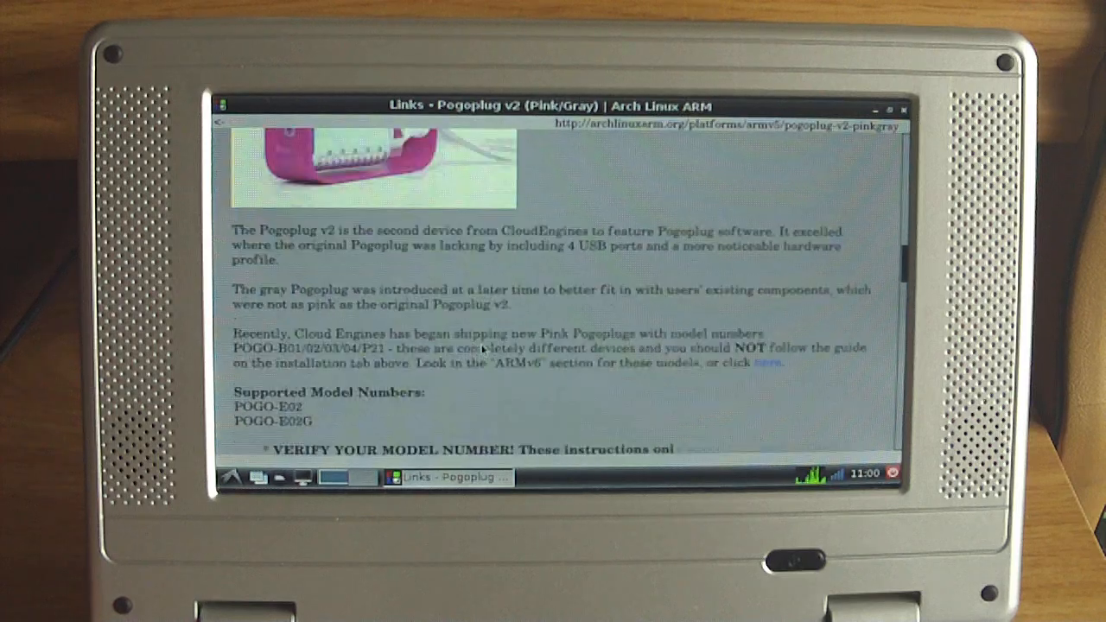
scroll(down, 3)
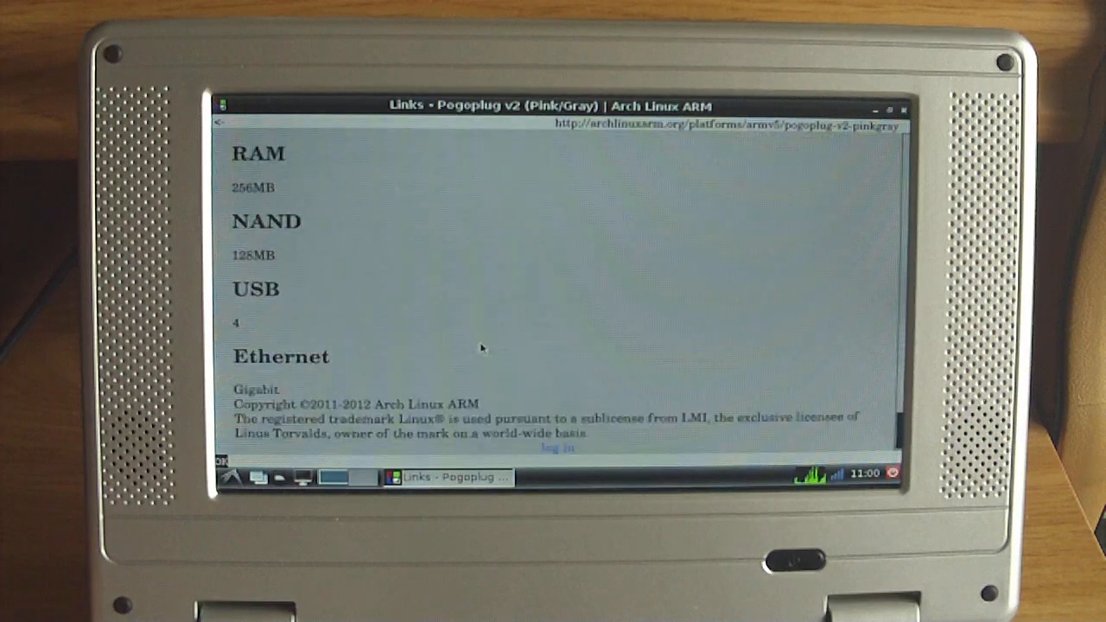
scroll(up, 3)
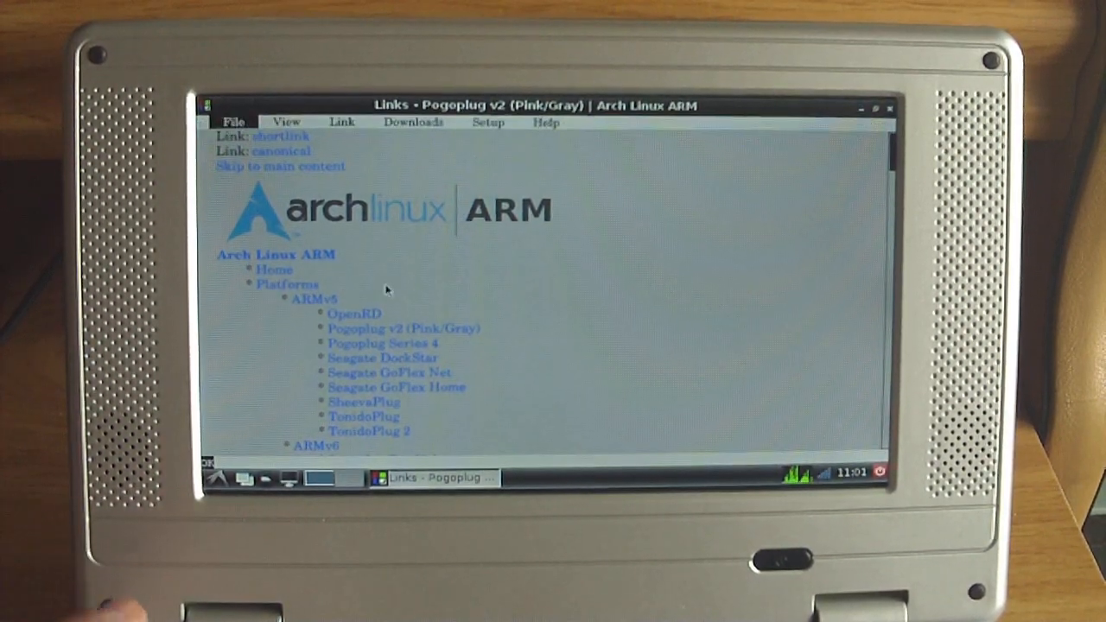
Exit Links via the File menu and confirm quitting
click(234, 121)
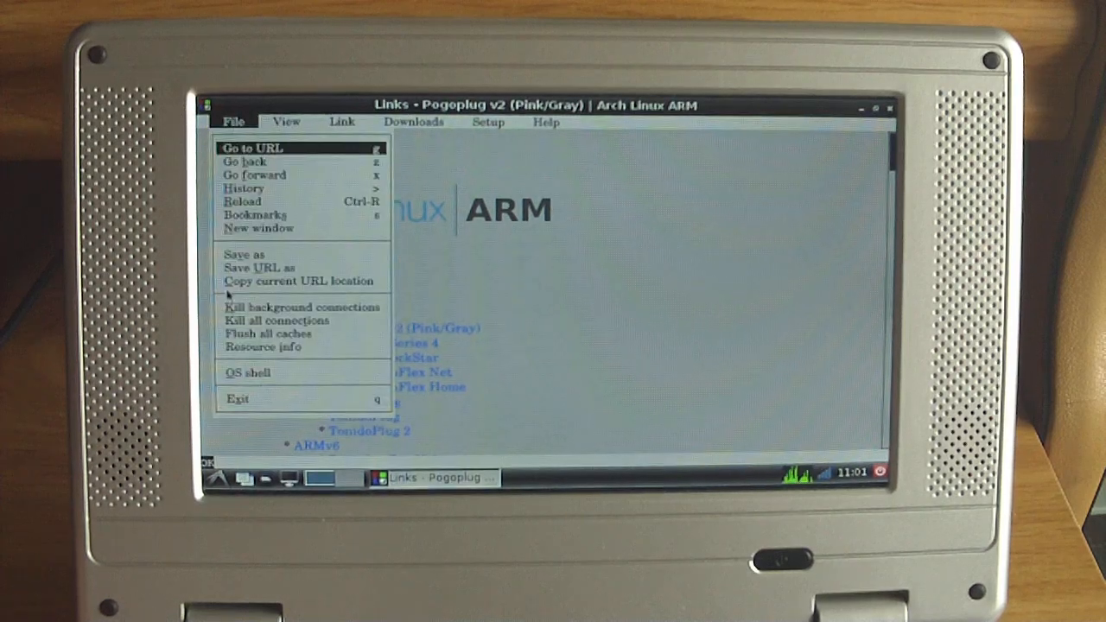
click(239, 398)
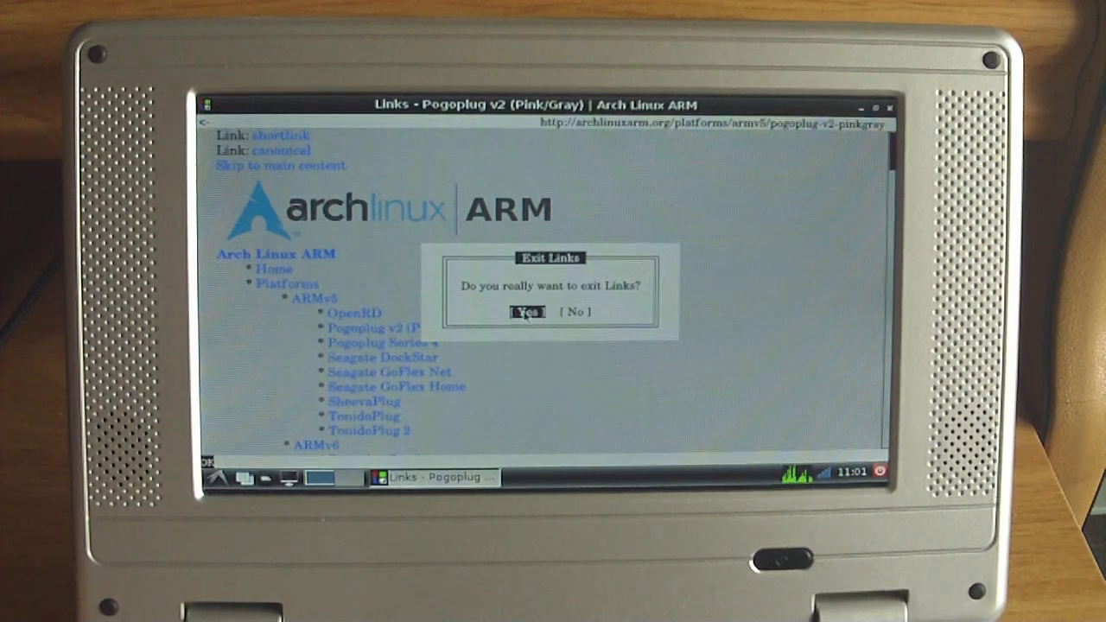
click(529, 311)
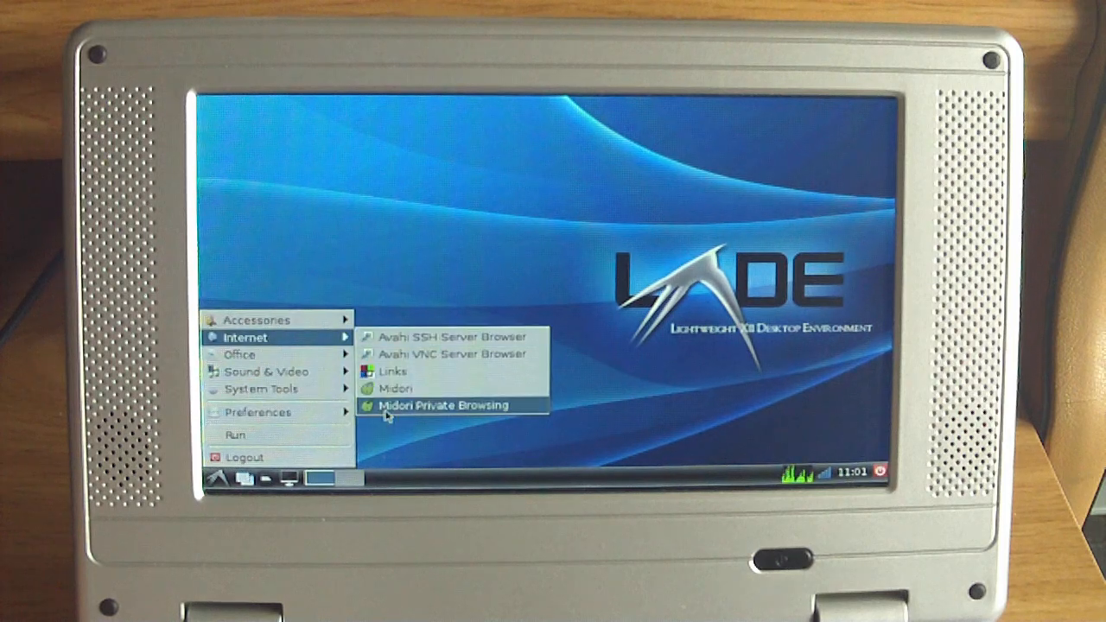
Start Midori Private Browsing from the Internet menu
click(443, 405)
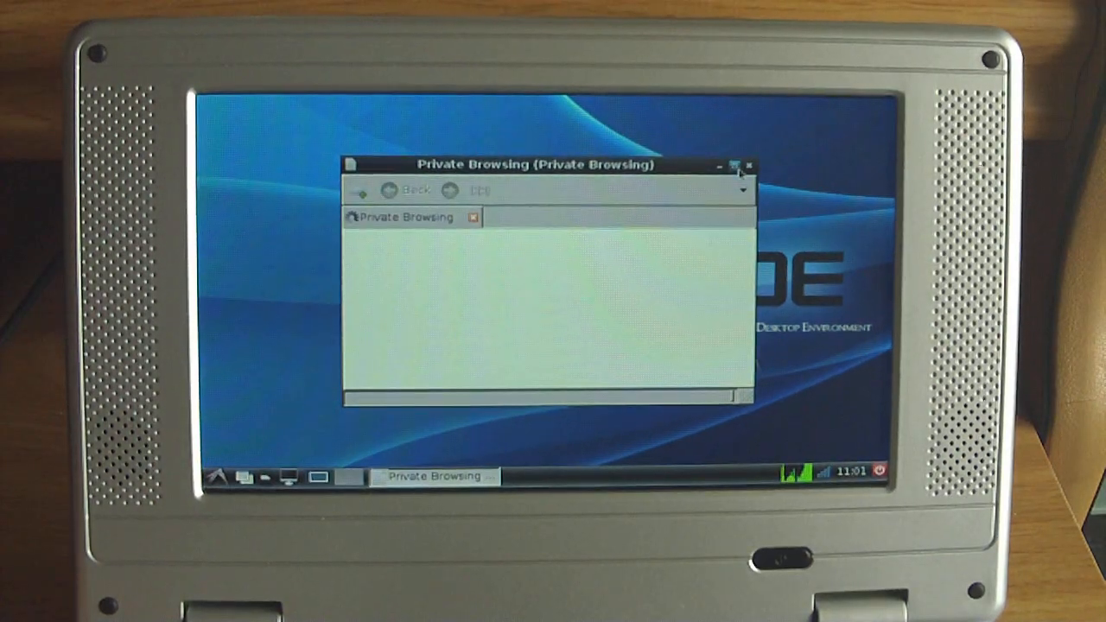
click(733, 164)
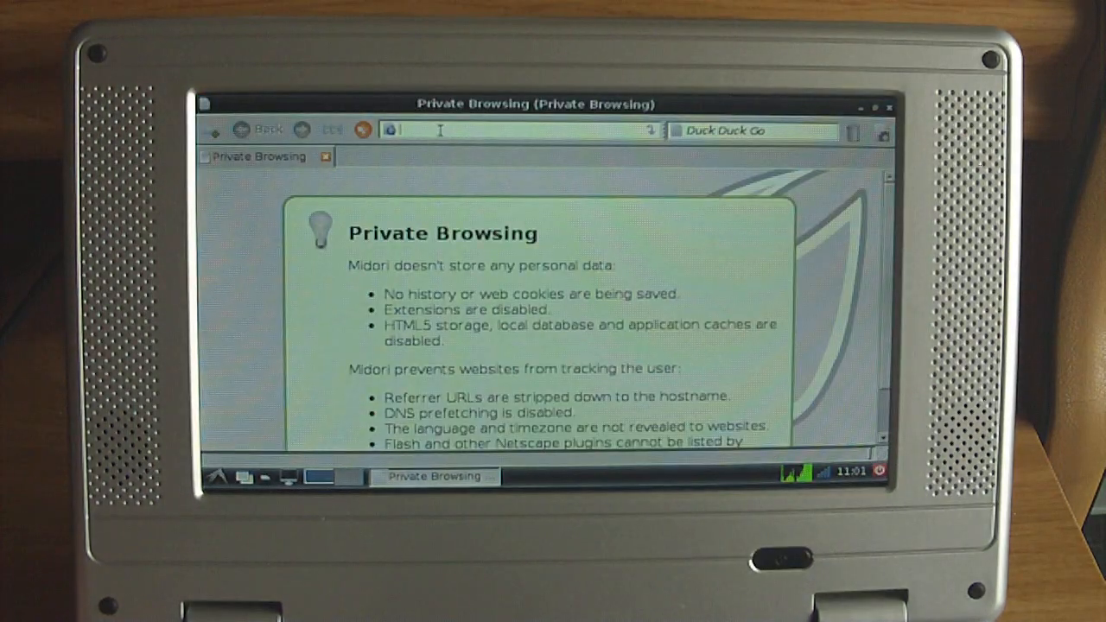
text(ww)
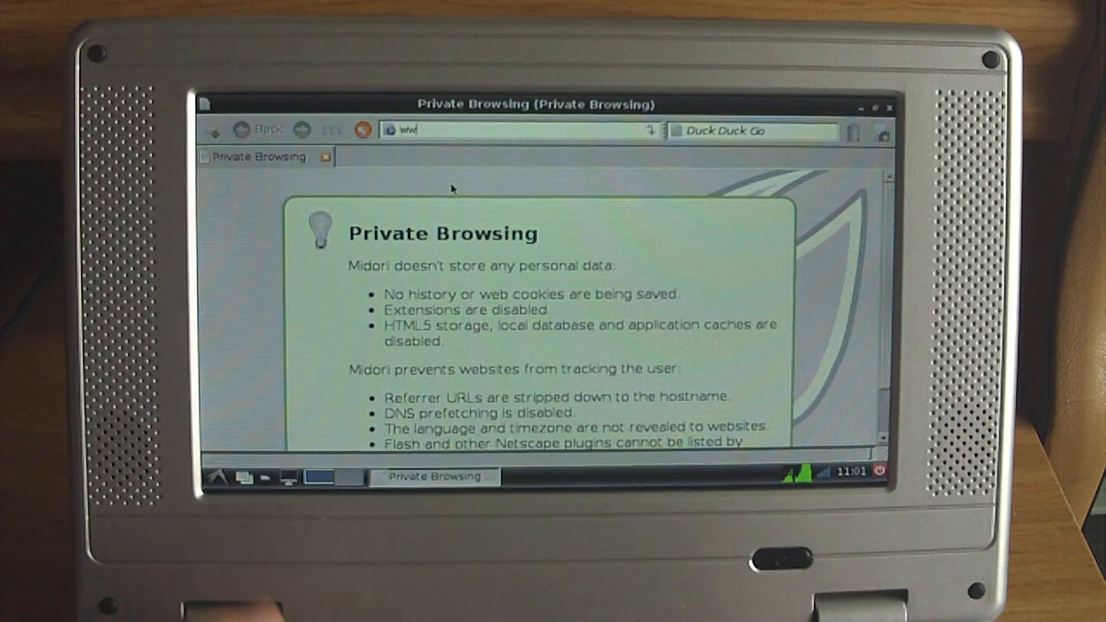
text(w.)
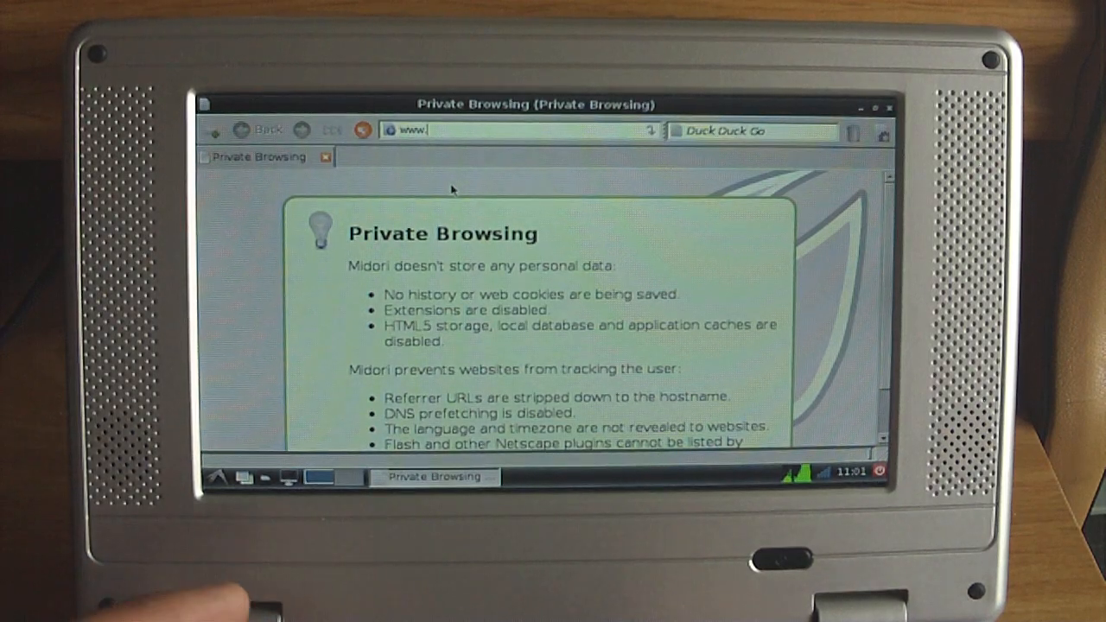
text(ar)
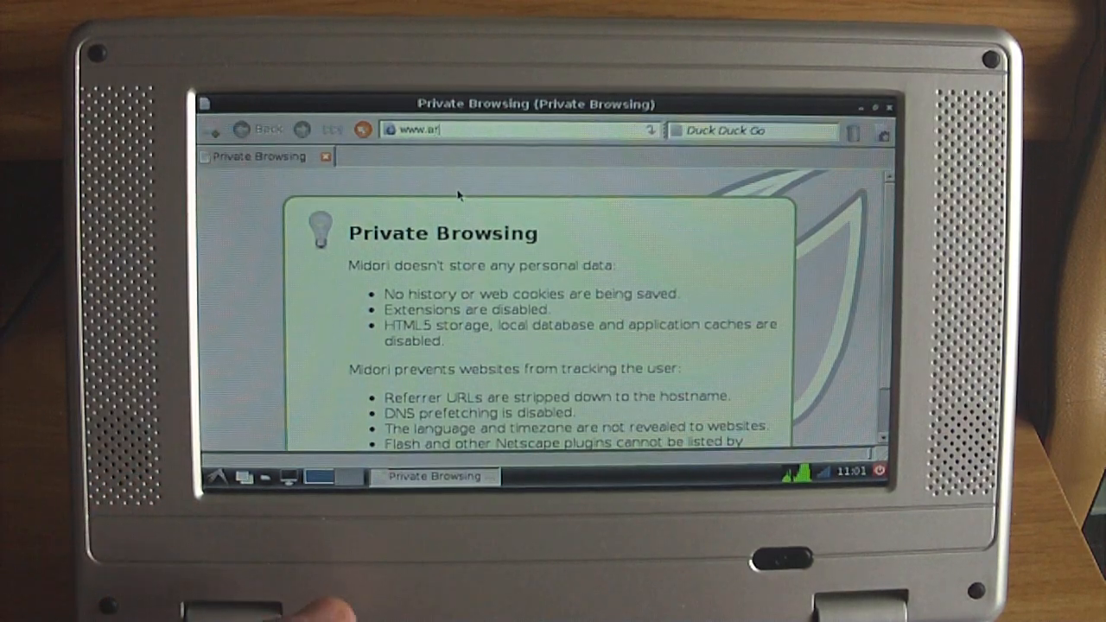
text(chlinuxarm.org/)
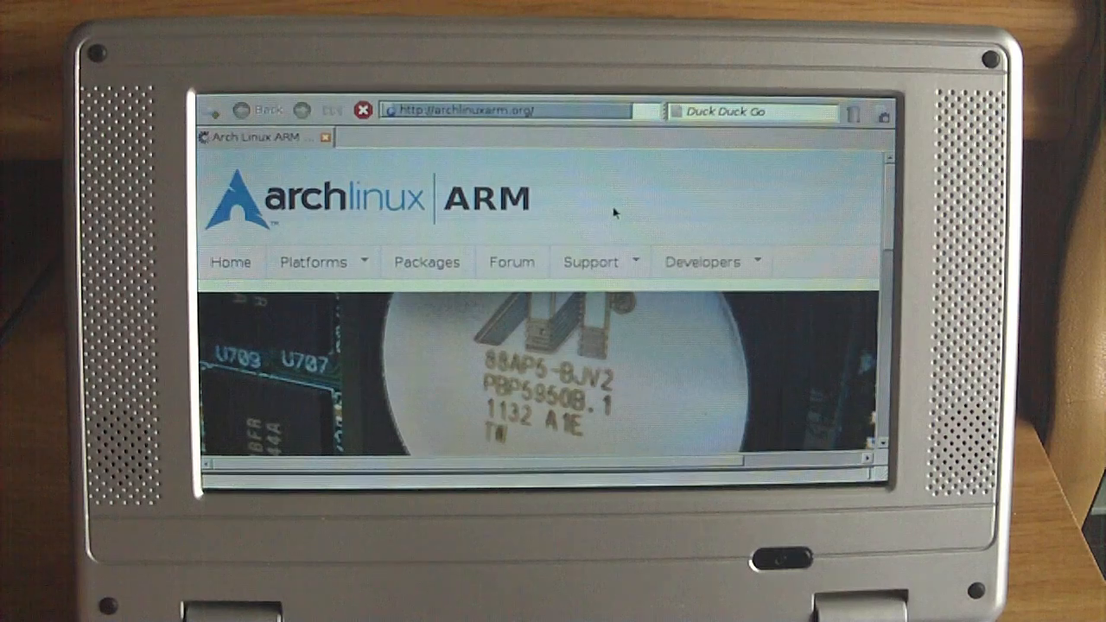
scroll(down, 3)
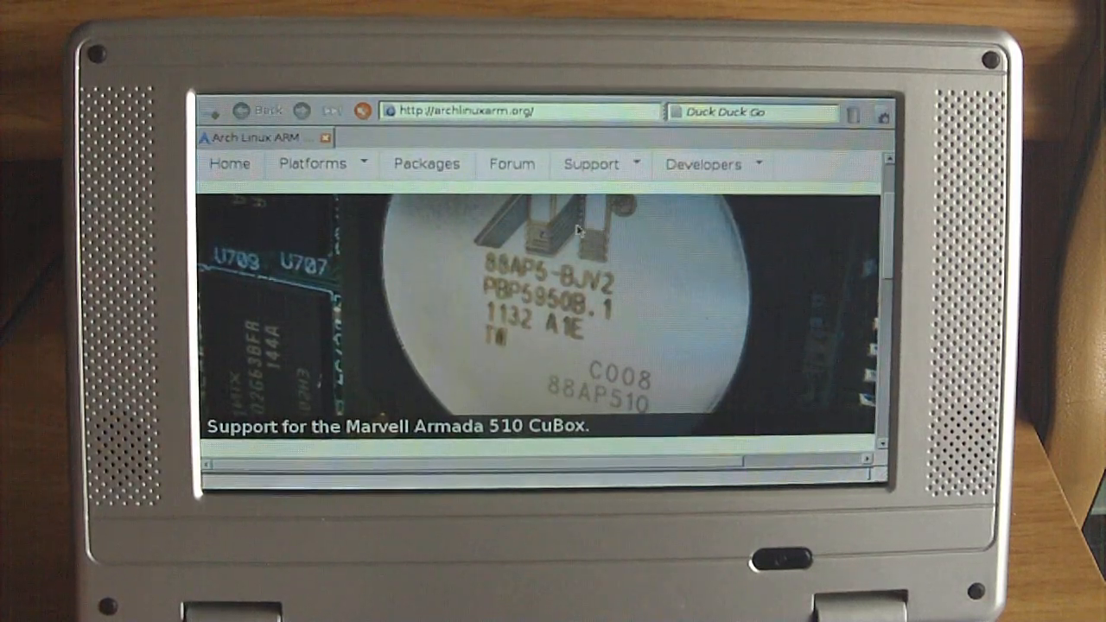
scroll(down, 3)
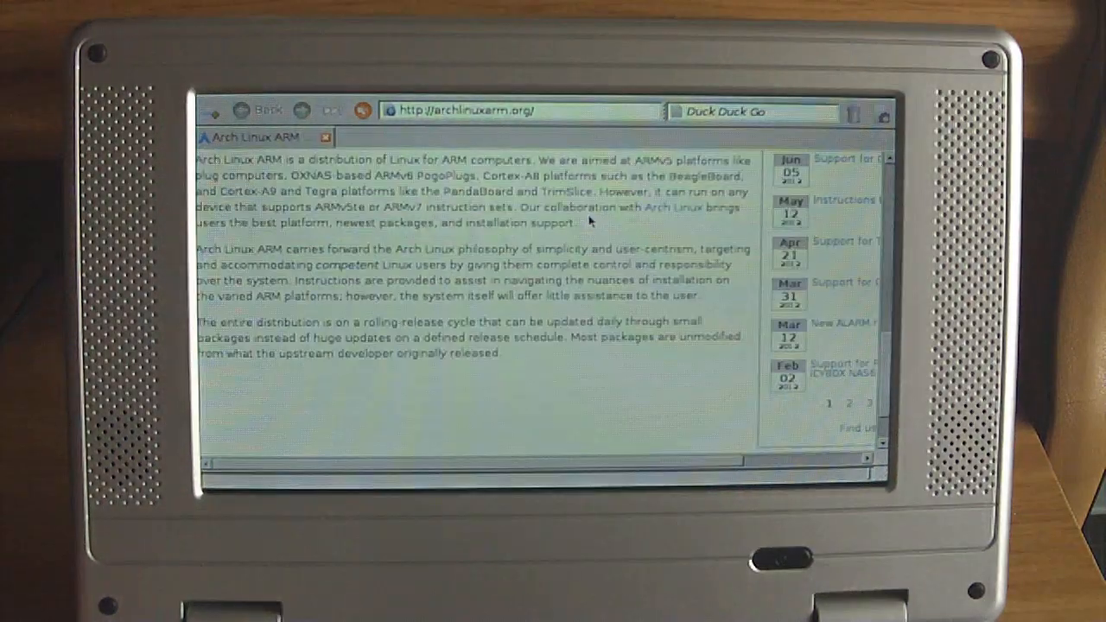
scroll(up, 3)
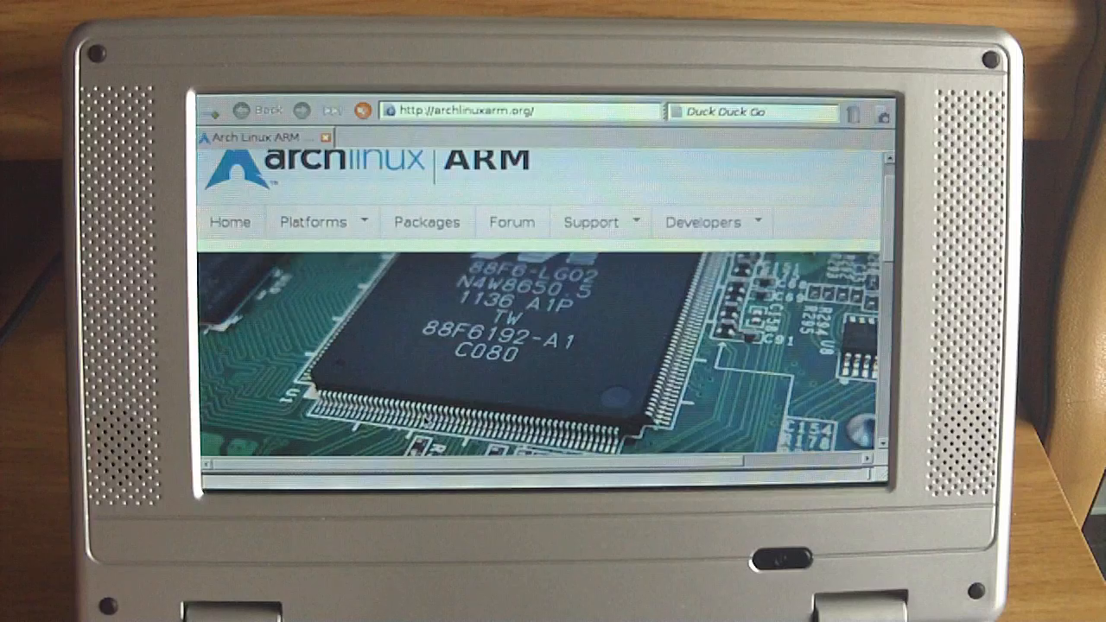
scroll(down, 3)
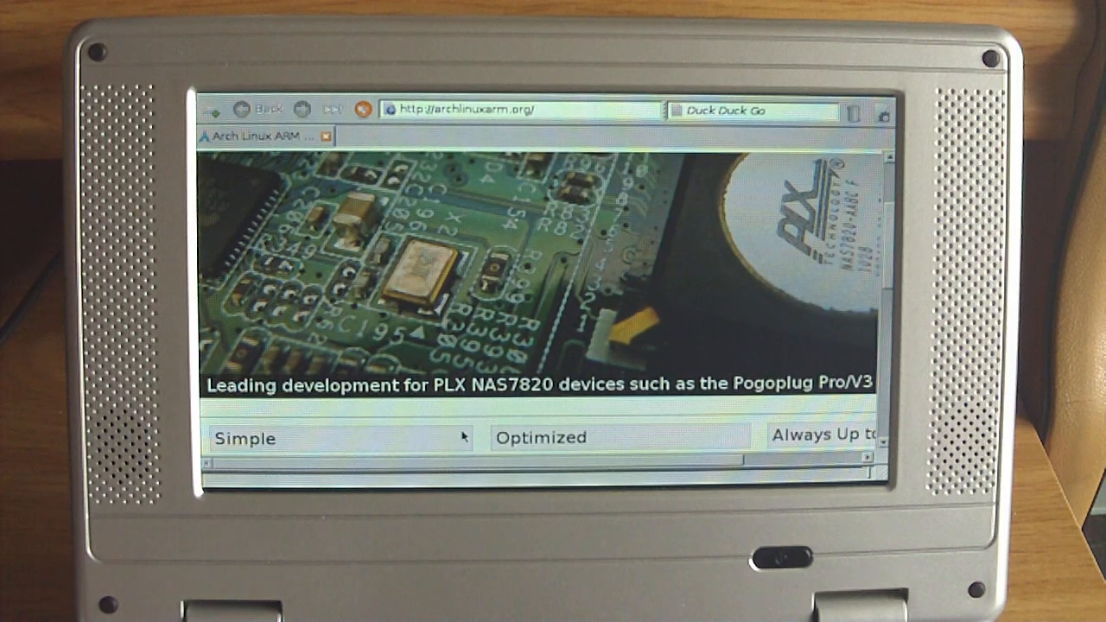
scroll(down, 3)
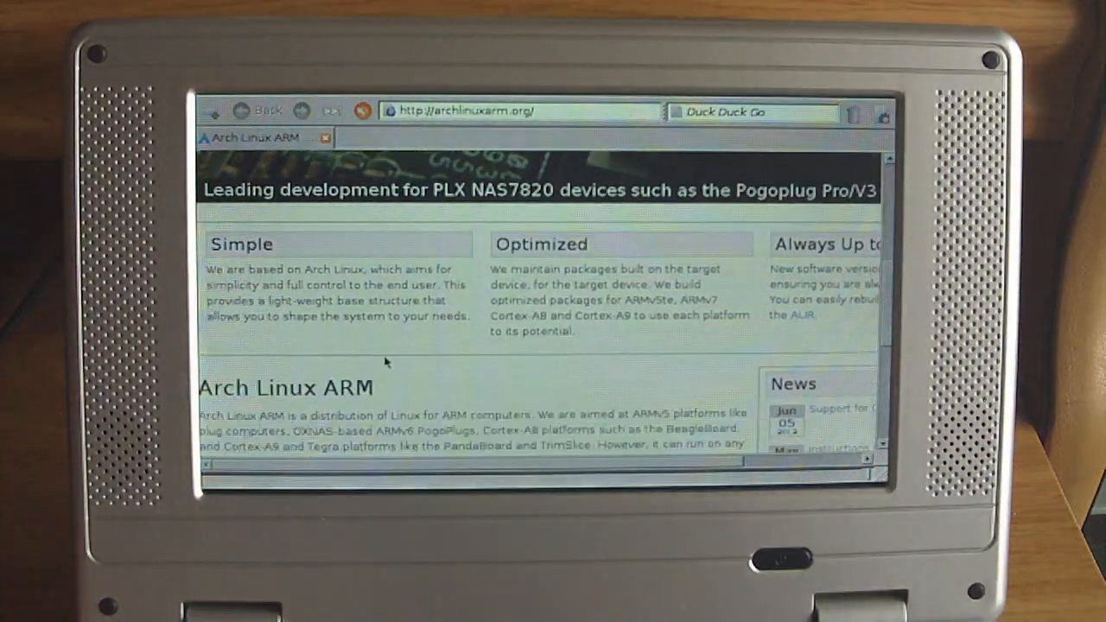
scroll(up, 3)
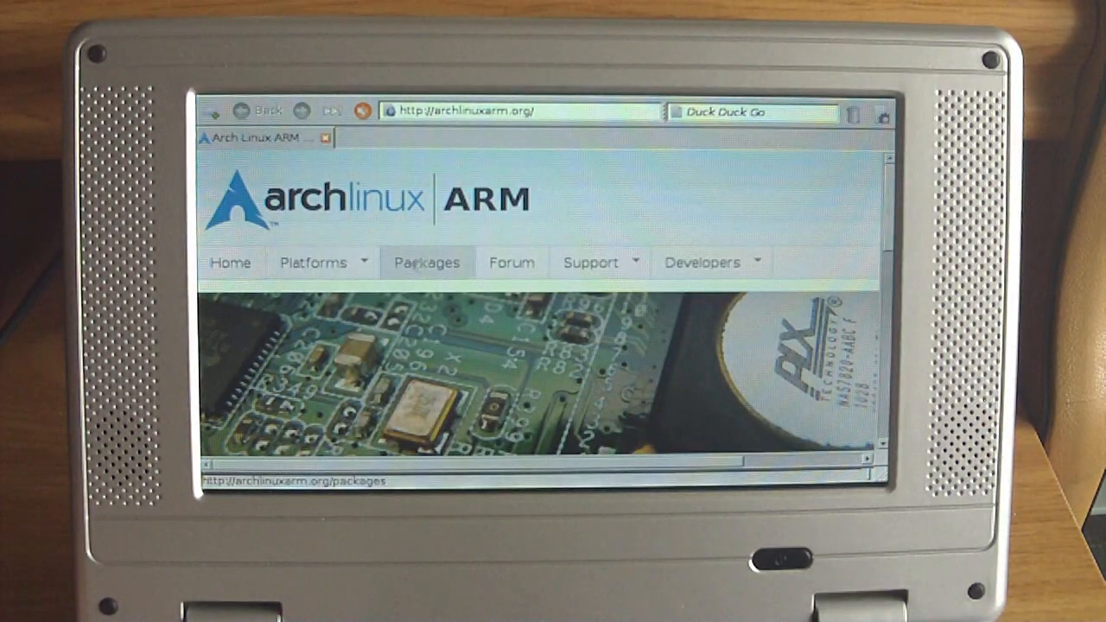
mouse_move(321, 263)
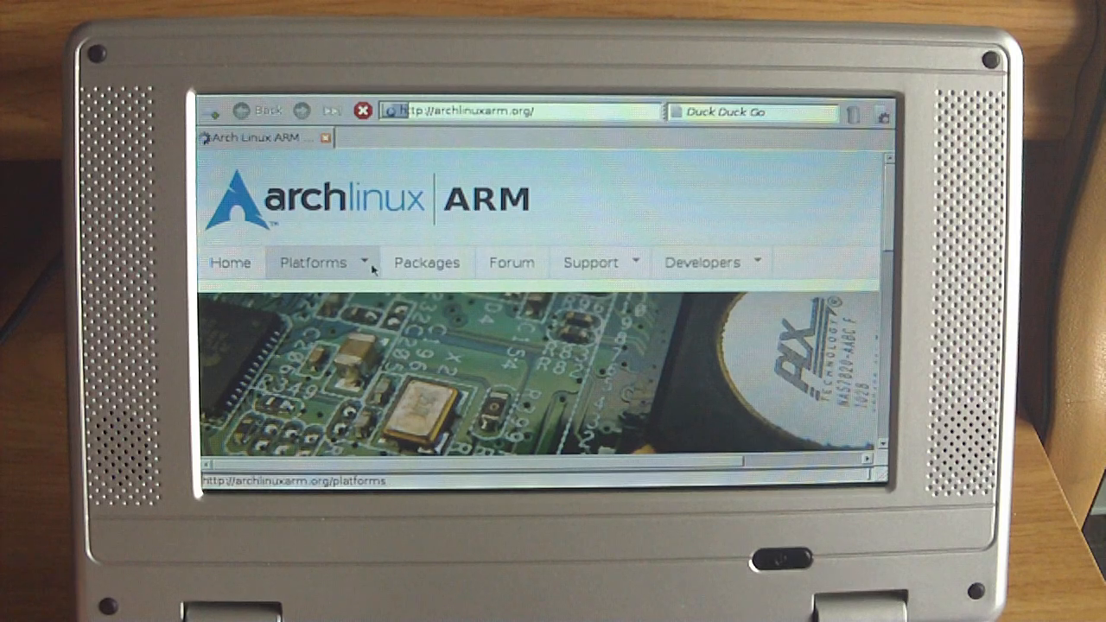
Load the Platforms page from the site navigation and look down it
click(313, 262)
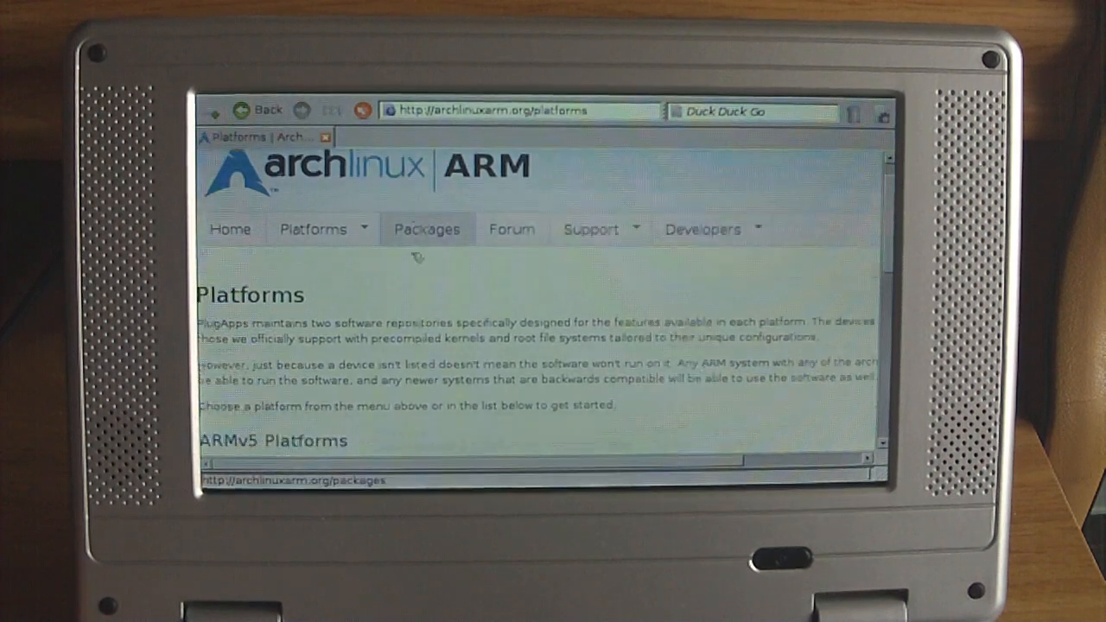
scroll(down, 3)
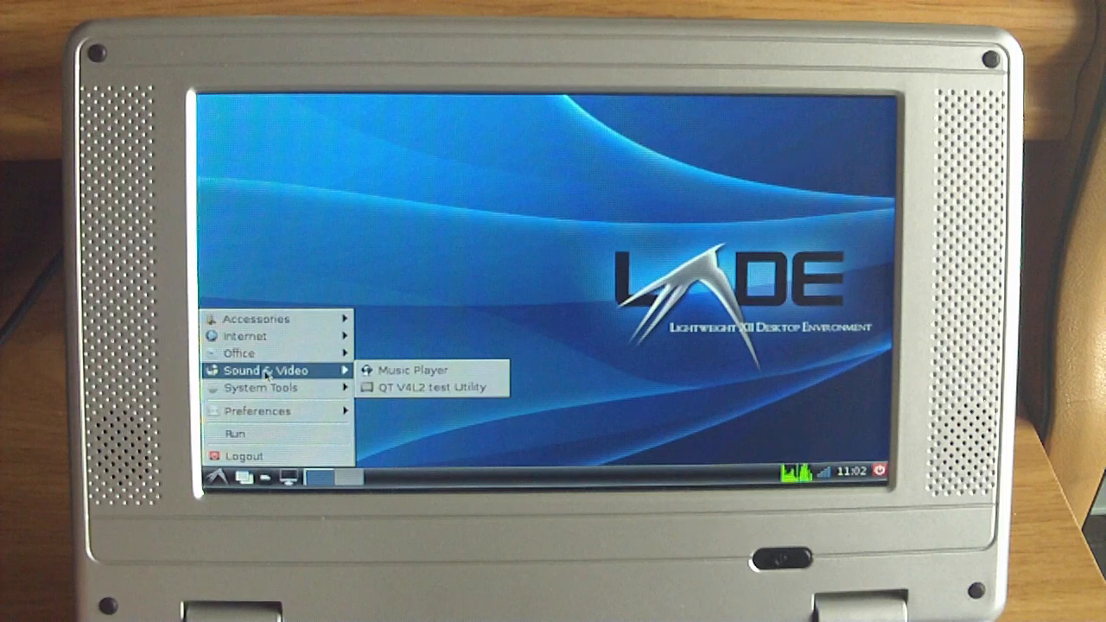
mouse_move(415, 370)
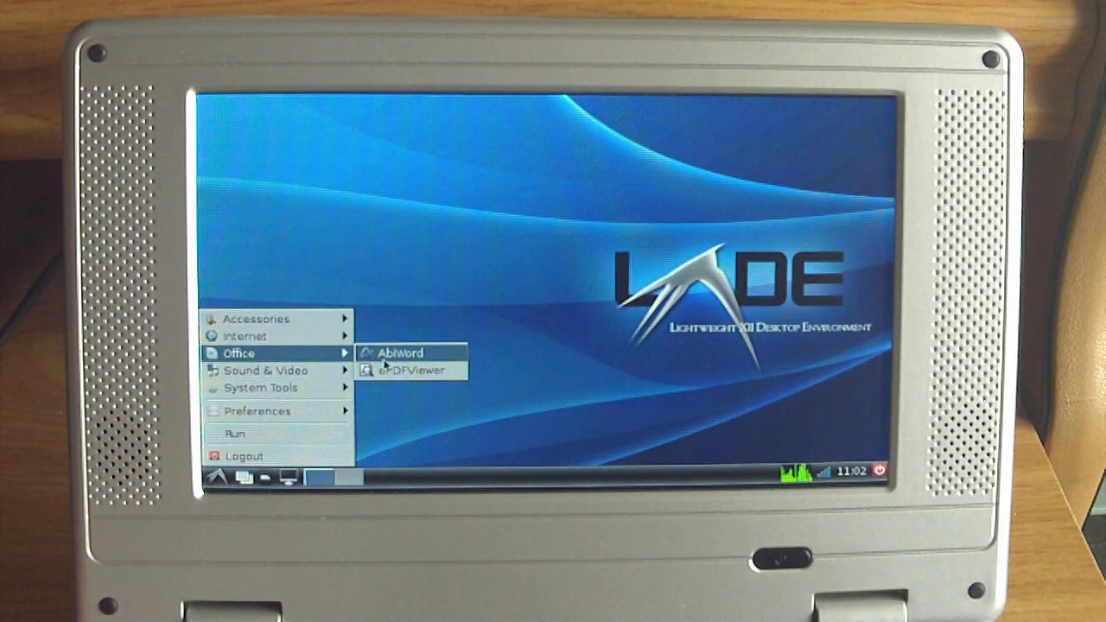
mouse_move(412, 370)
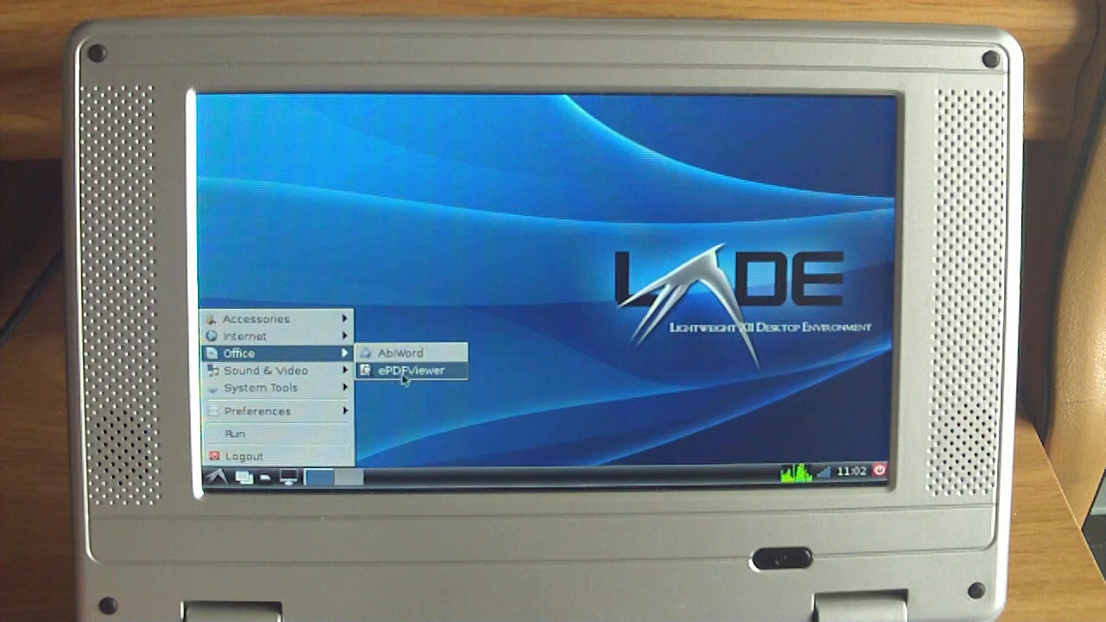
mouse_move(397, 352)
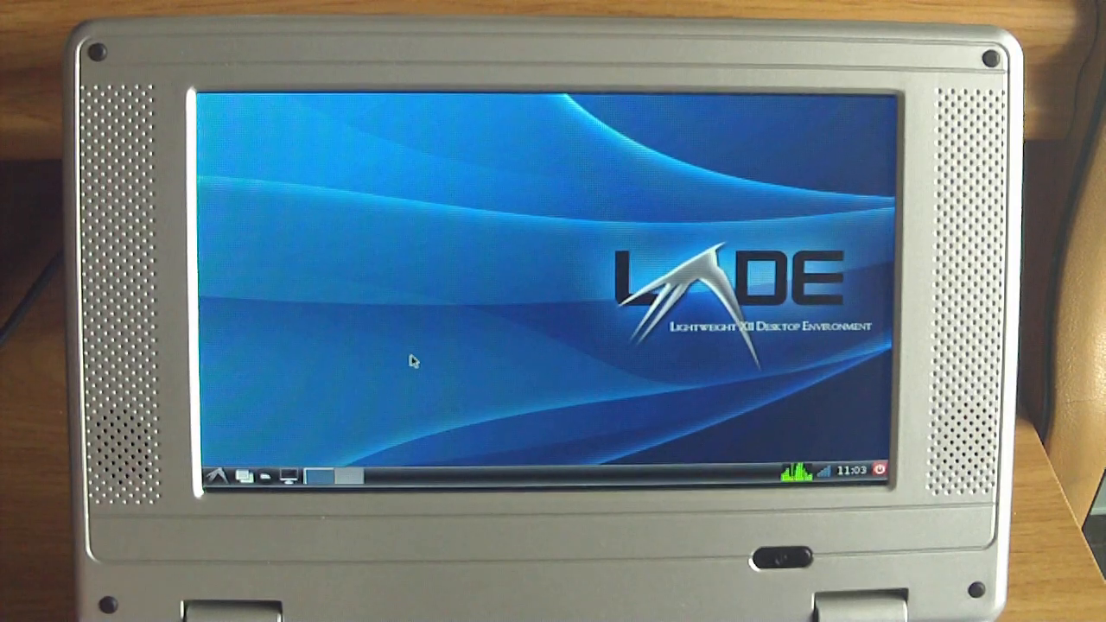
Bring up the LXDE application menu to reach the Office category
click(197, 477)
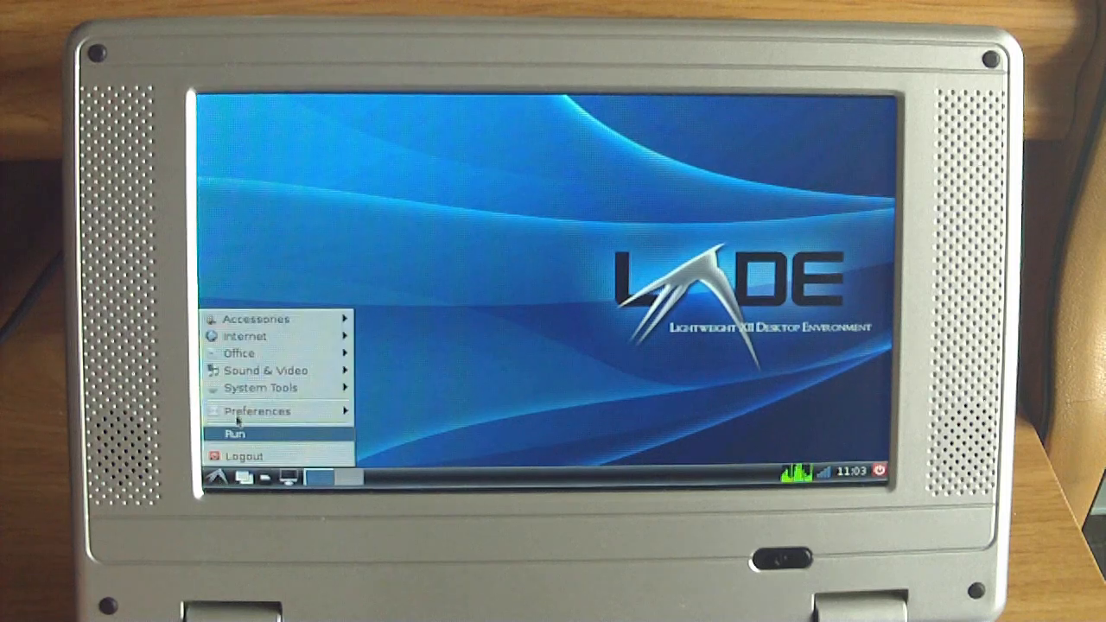
mouse_move(458, 349)
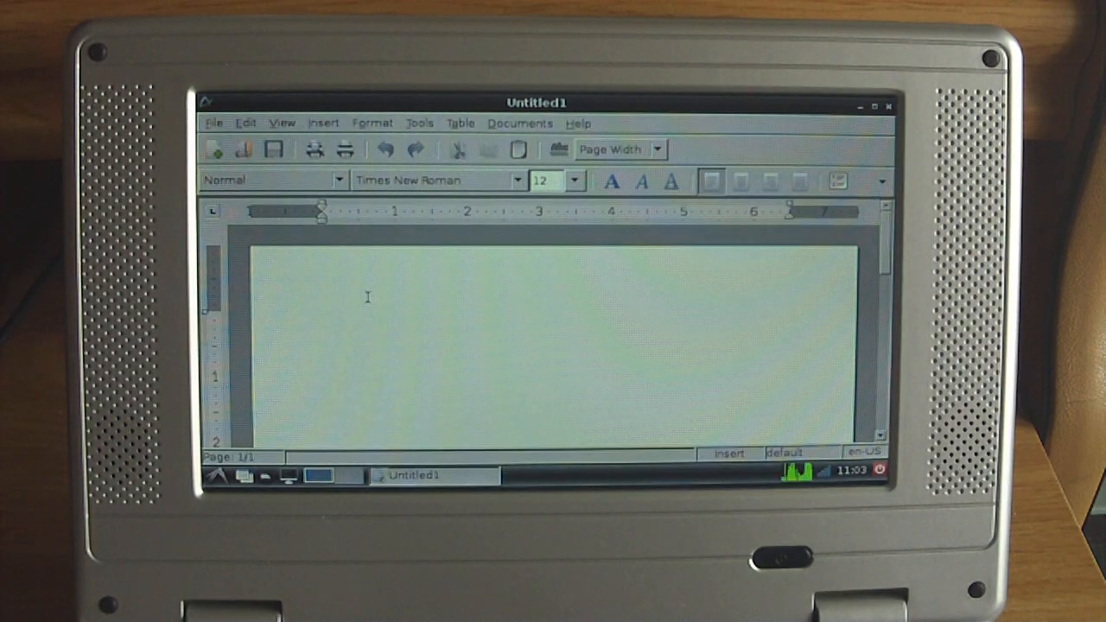
Focus the blank Untitled1 document, then close AbiWord back to the desktop
click(321, 320)
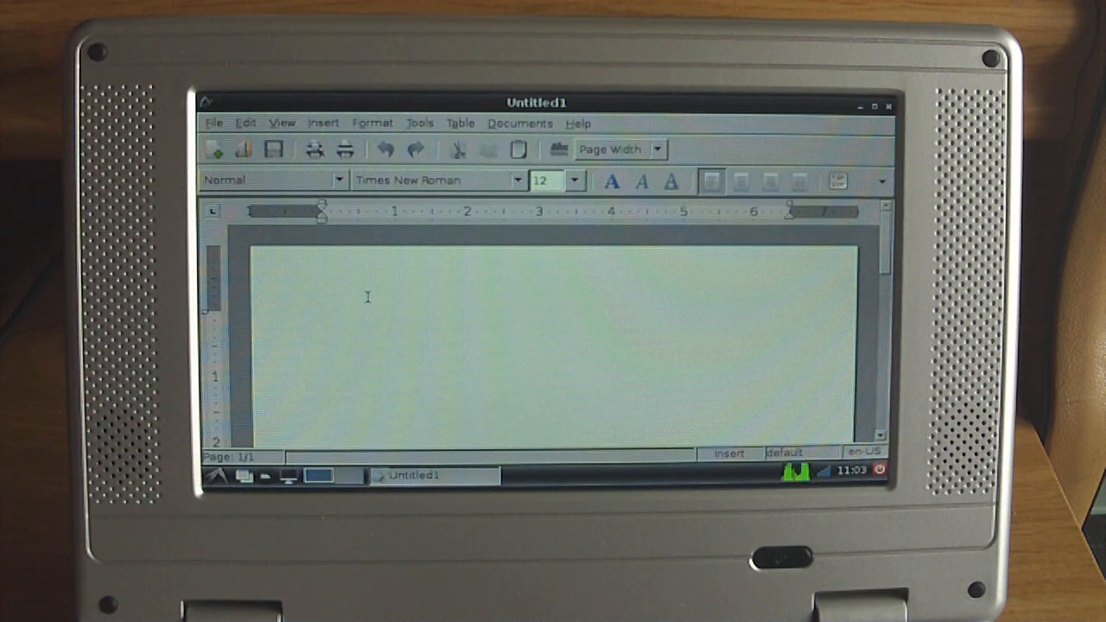
click(322, 320)
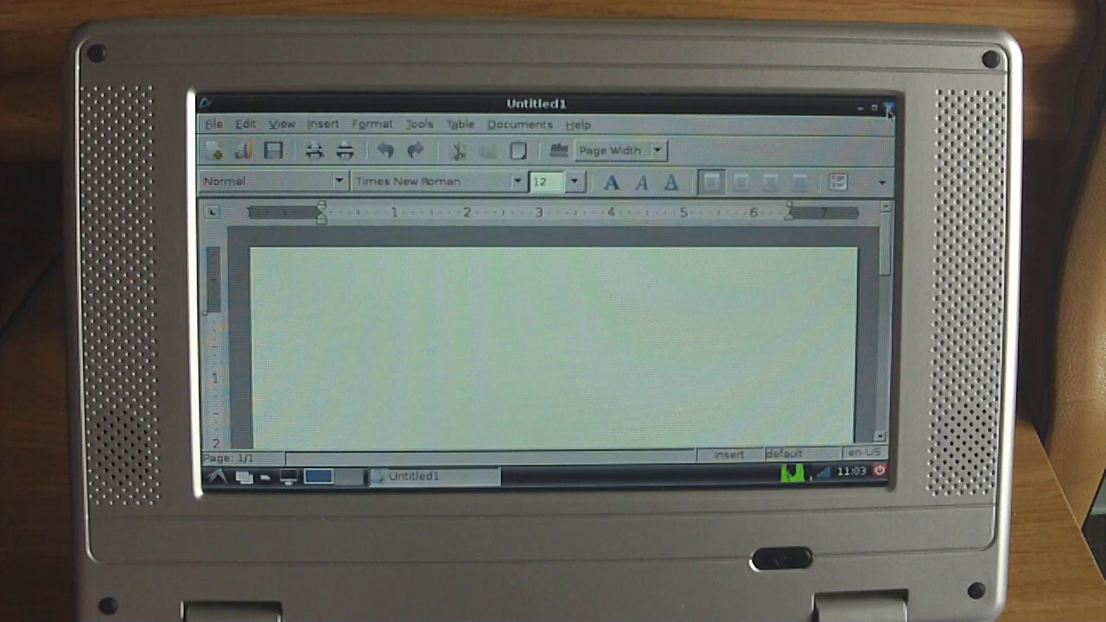
click(889, 106)
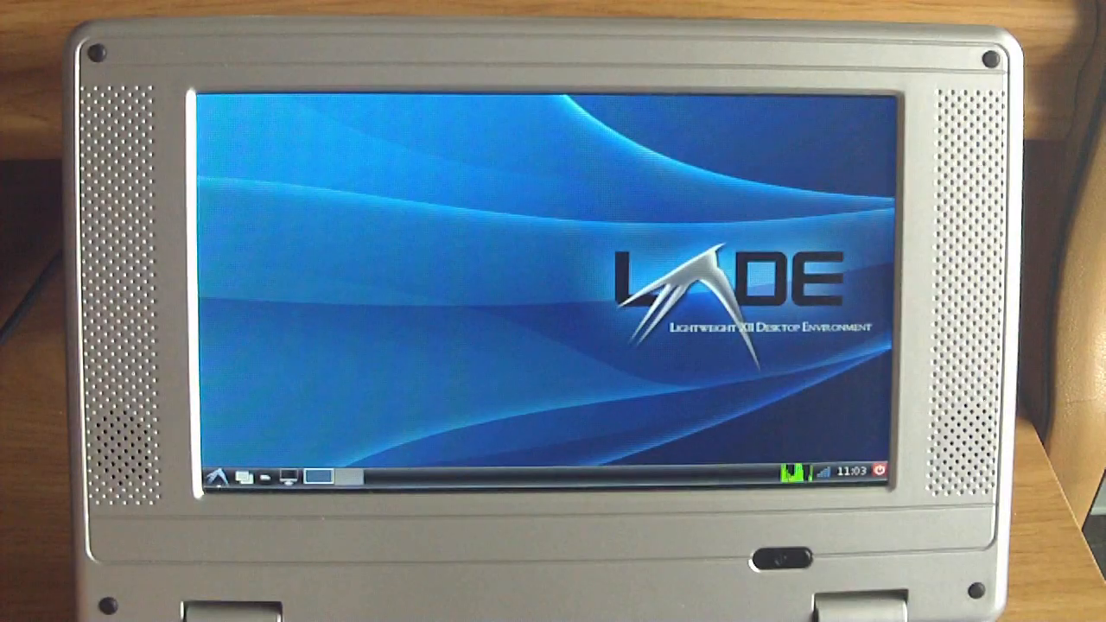
Show the Preferences submenu of the LXDE application menu
click(204, 477)
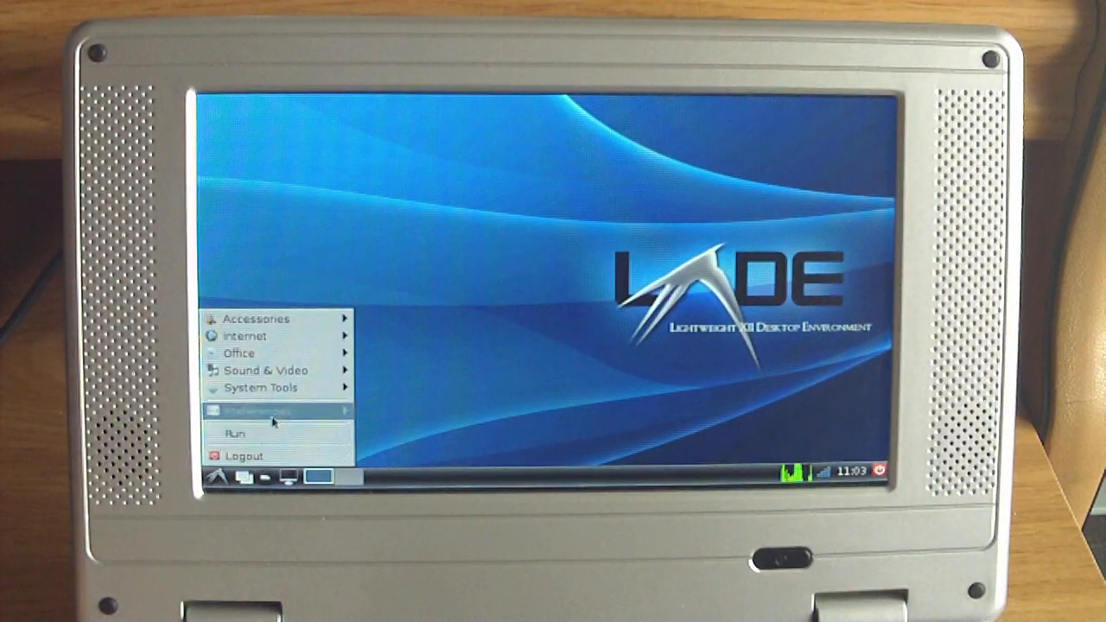
click(259, 412)
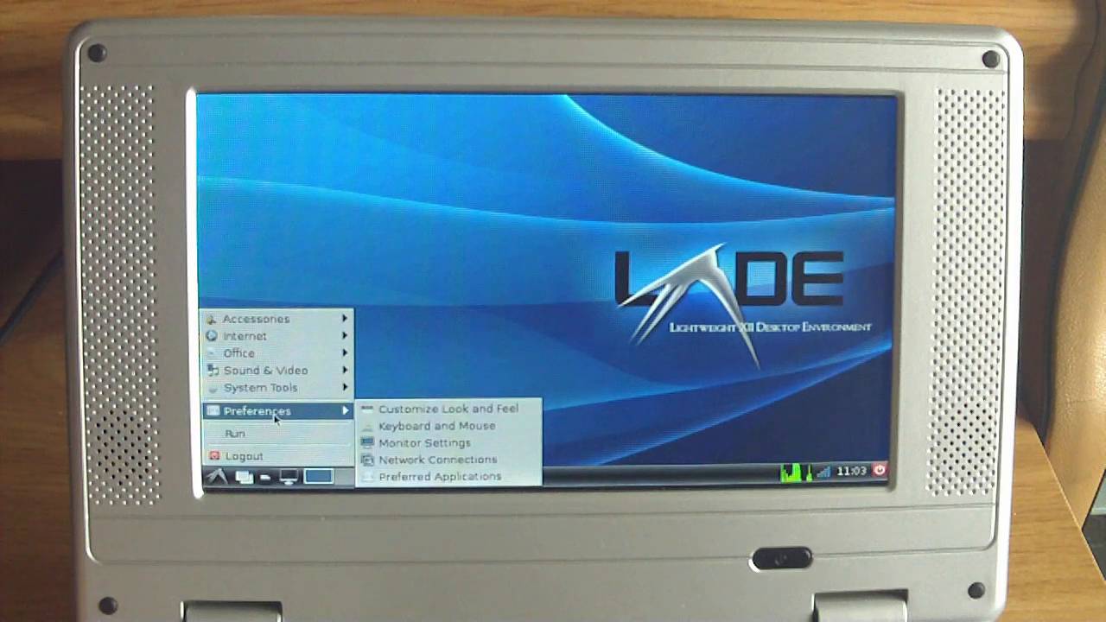
mouse_move(527, 308)
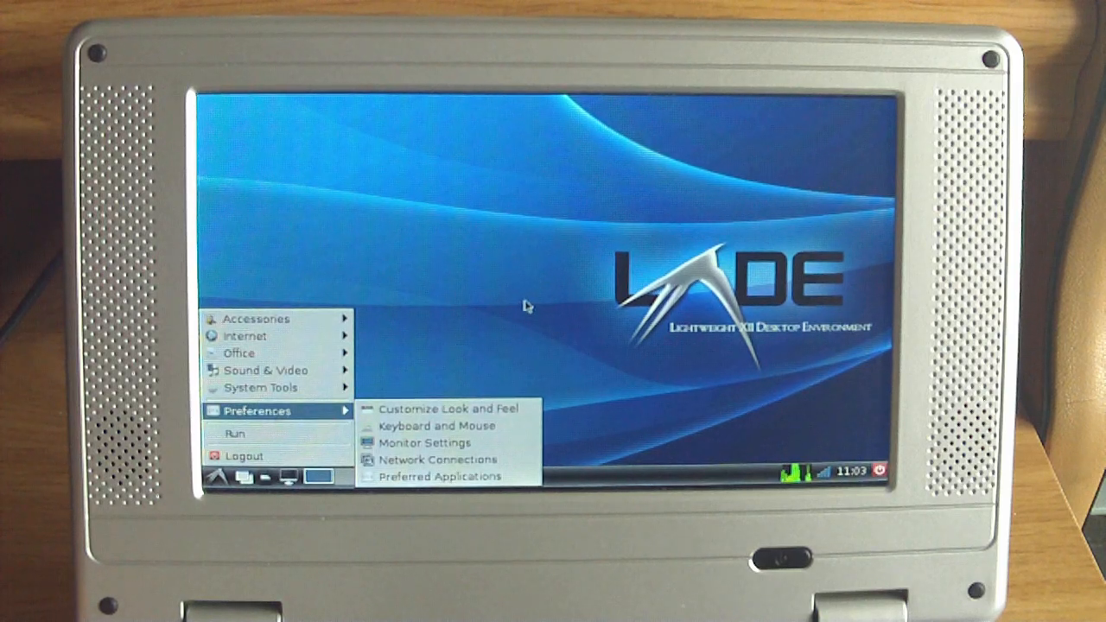